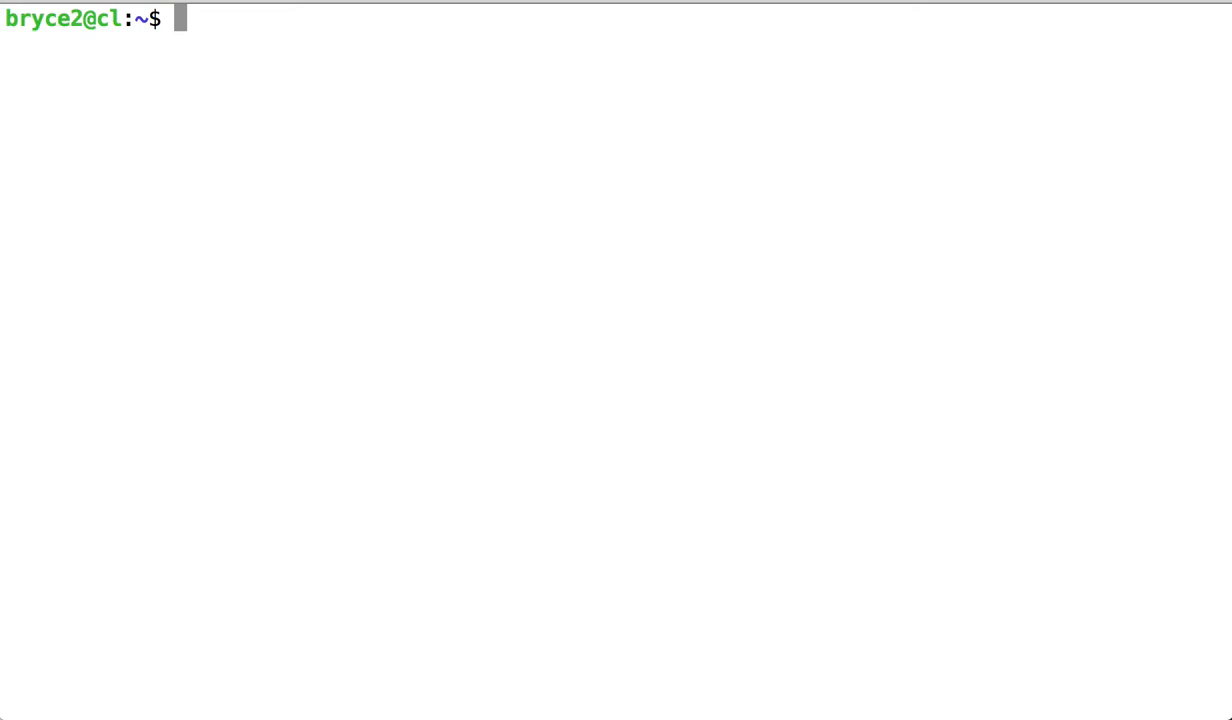
Run locate foo.sh, which returns four matching paths under the home directory.
type("locate")
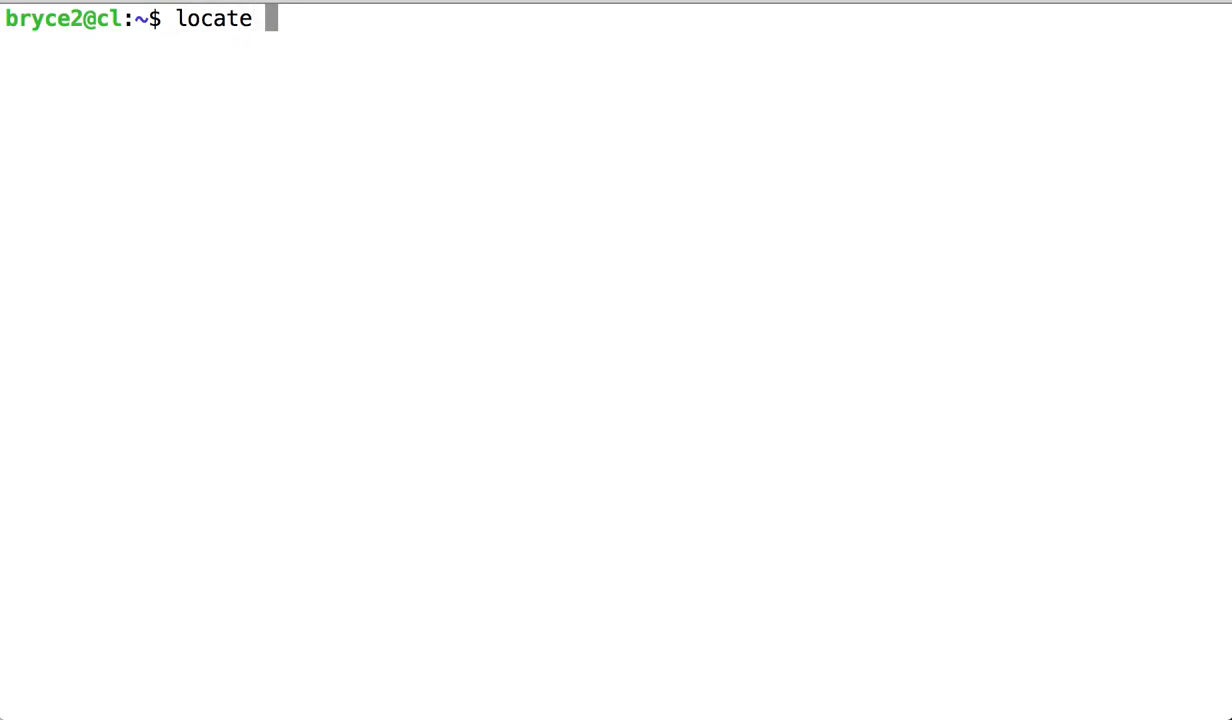
type("foosh")
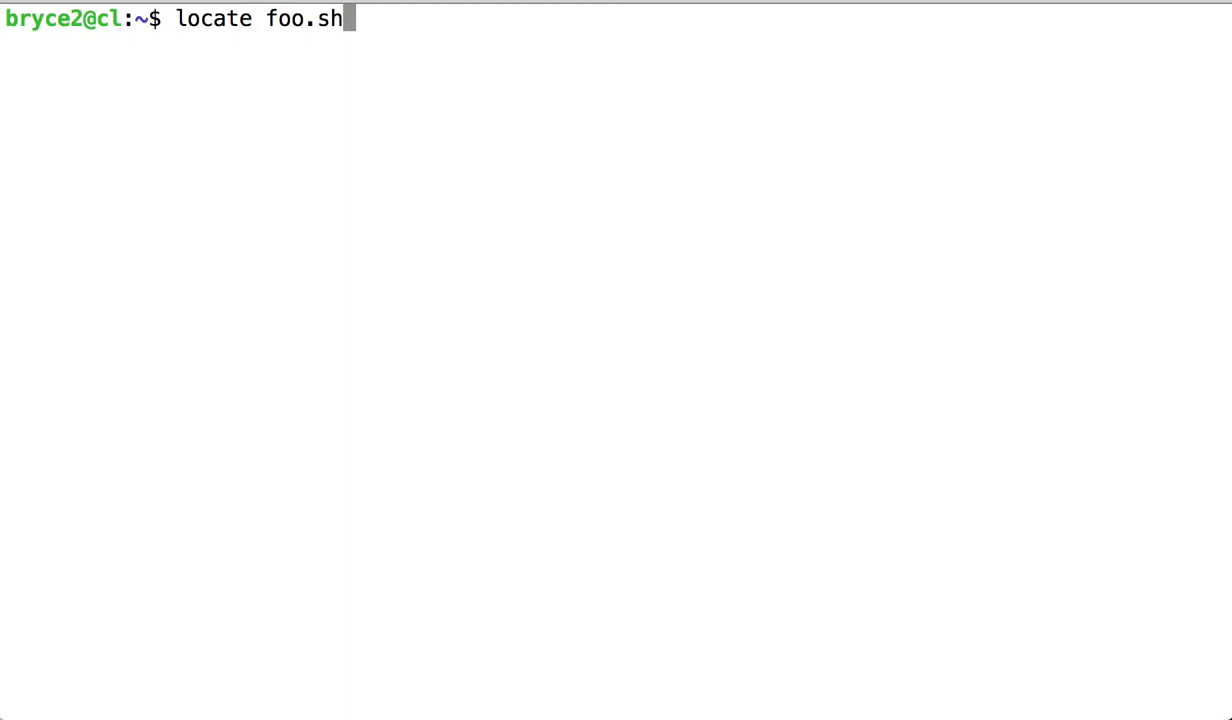
key("Return")
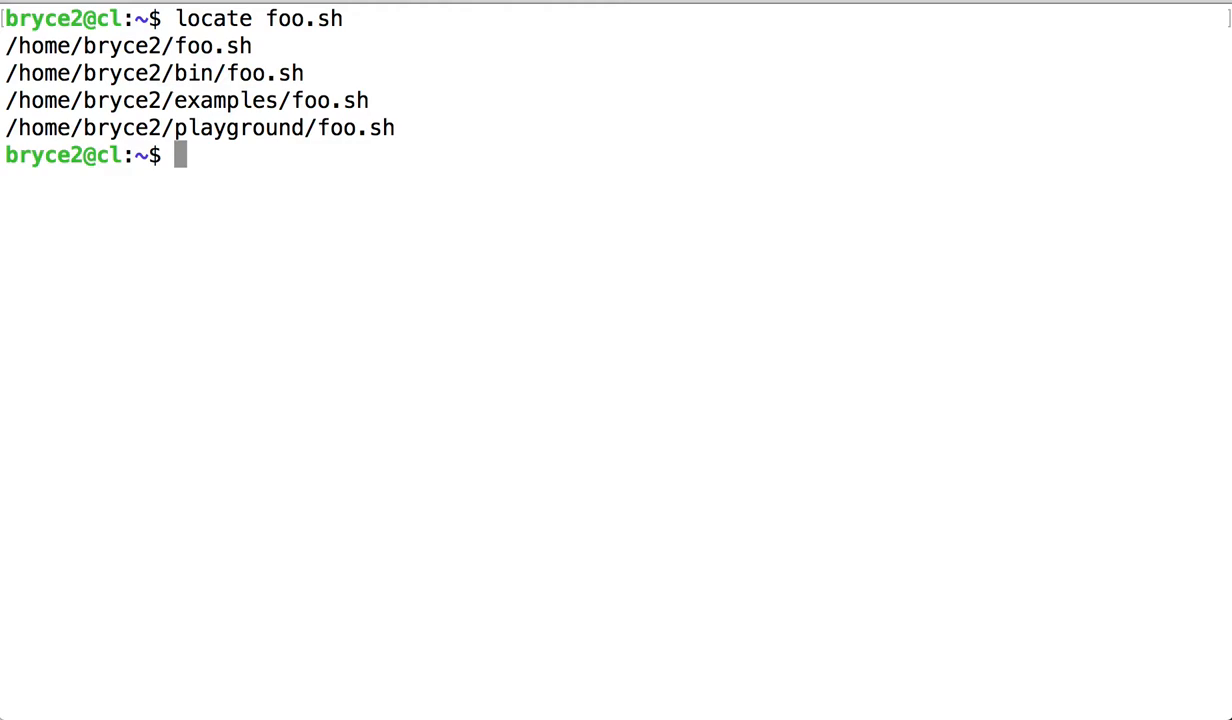
Create an empty mynewscript.sh in the home directory with touch.
type("t")
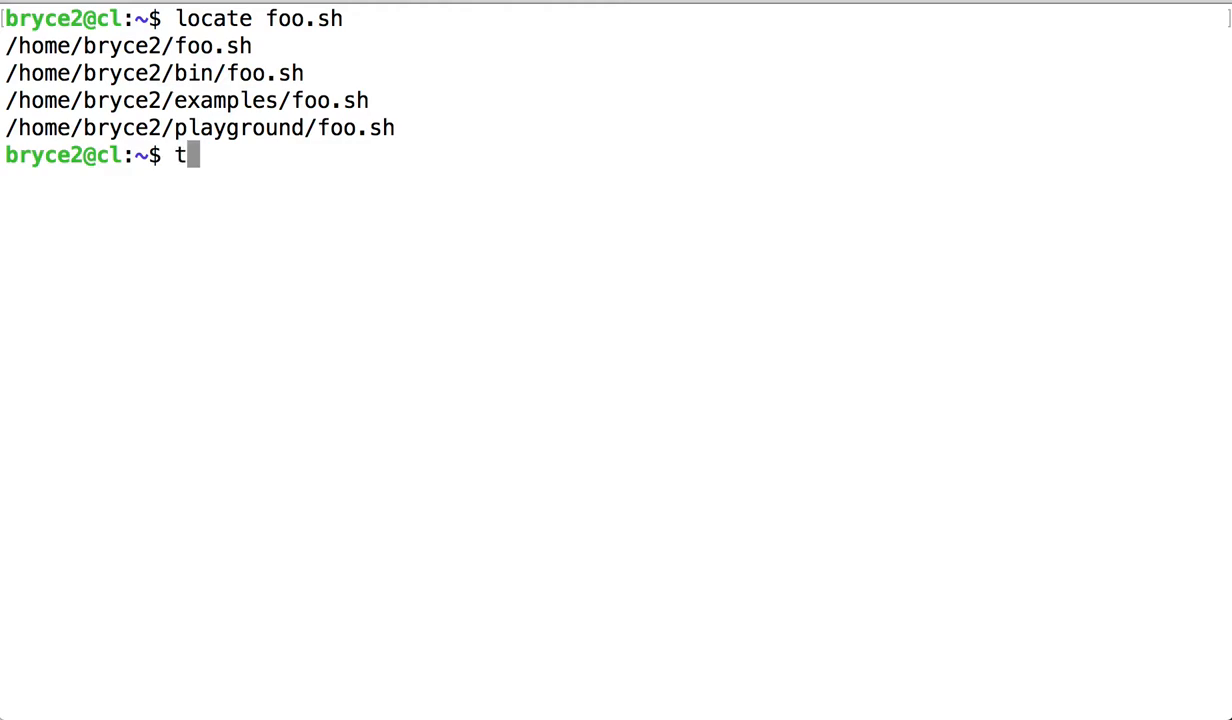
type("ouch")
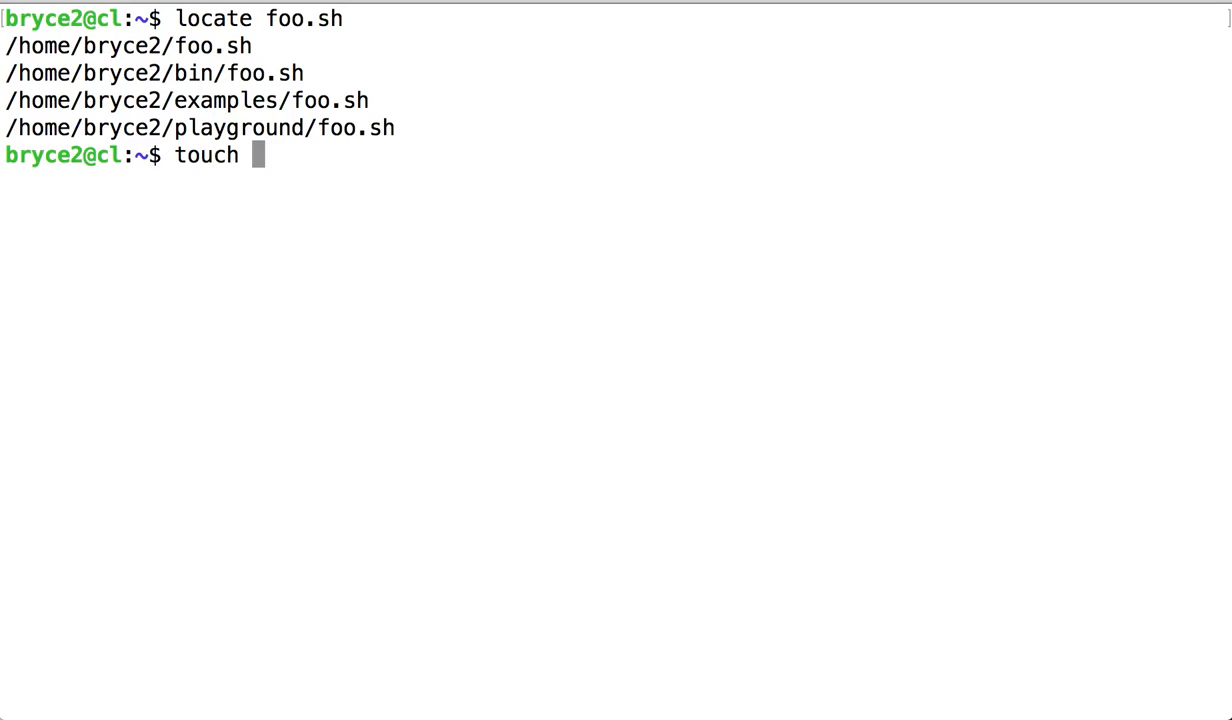
type("m")
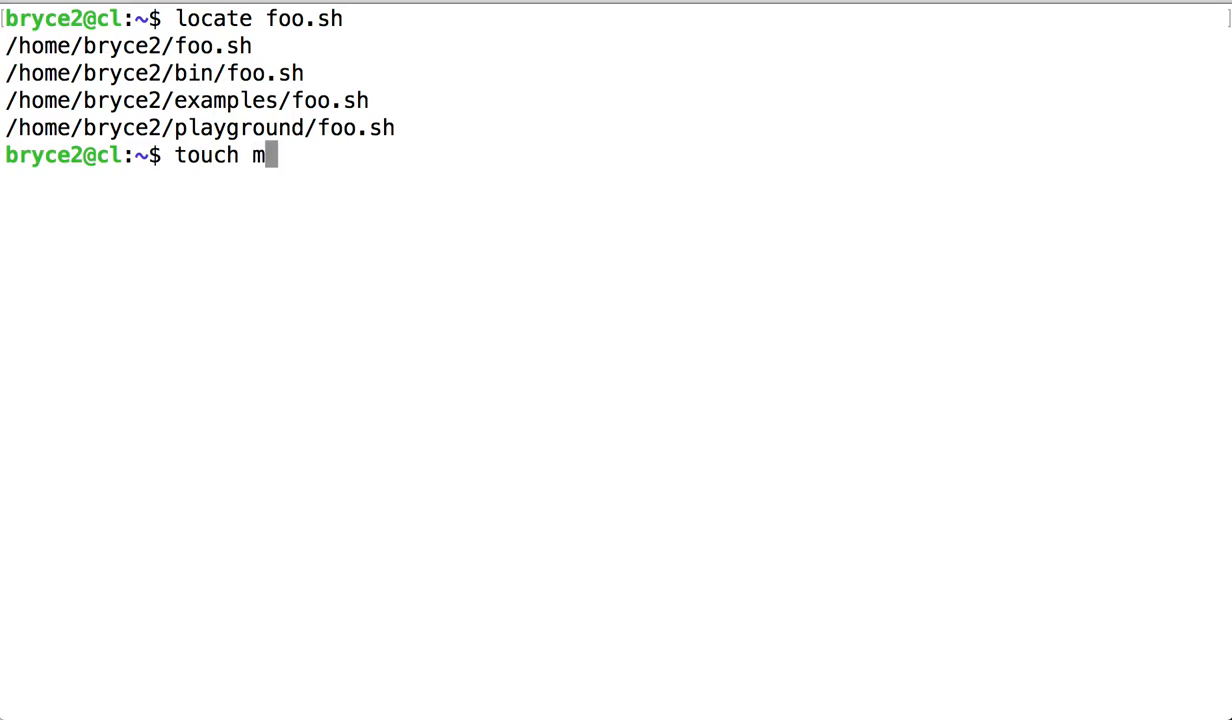
type("ynewscrip")
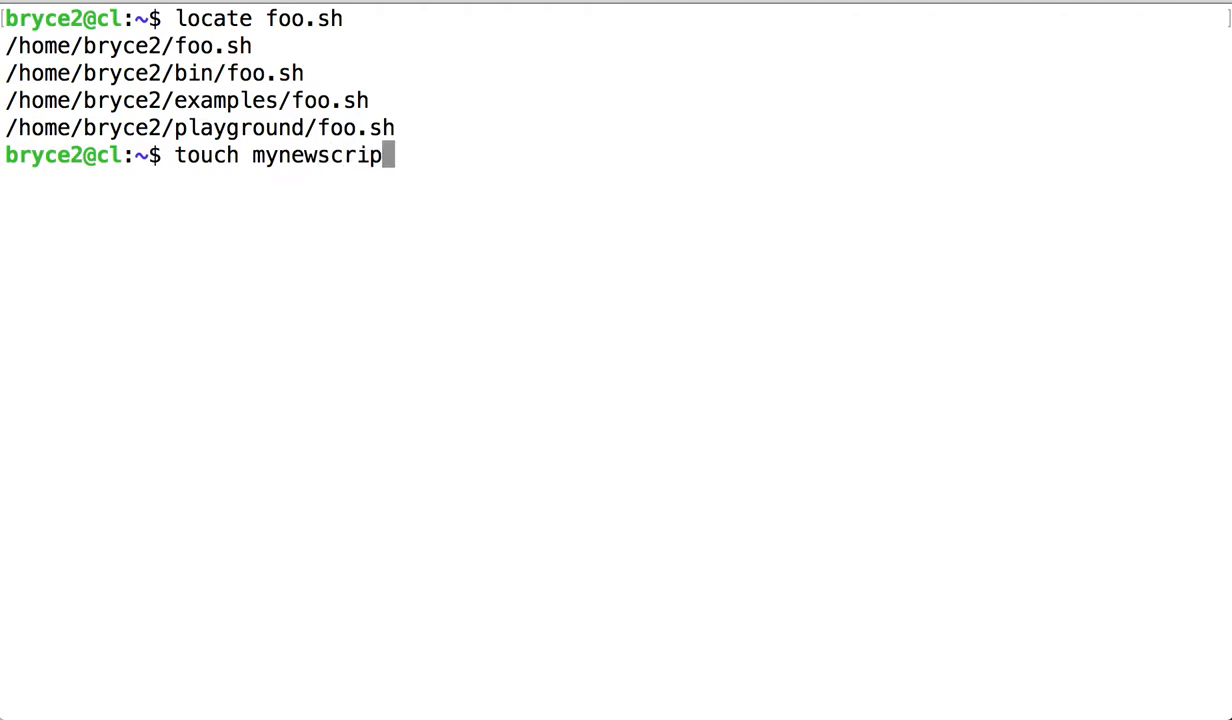
type("t.")
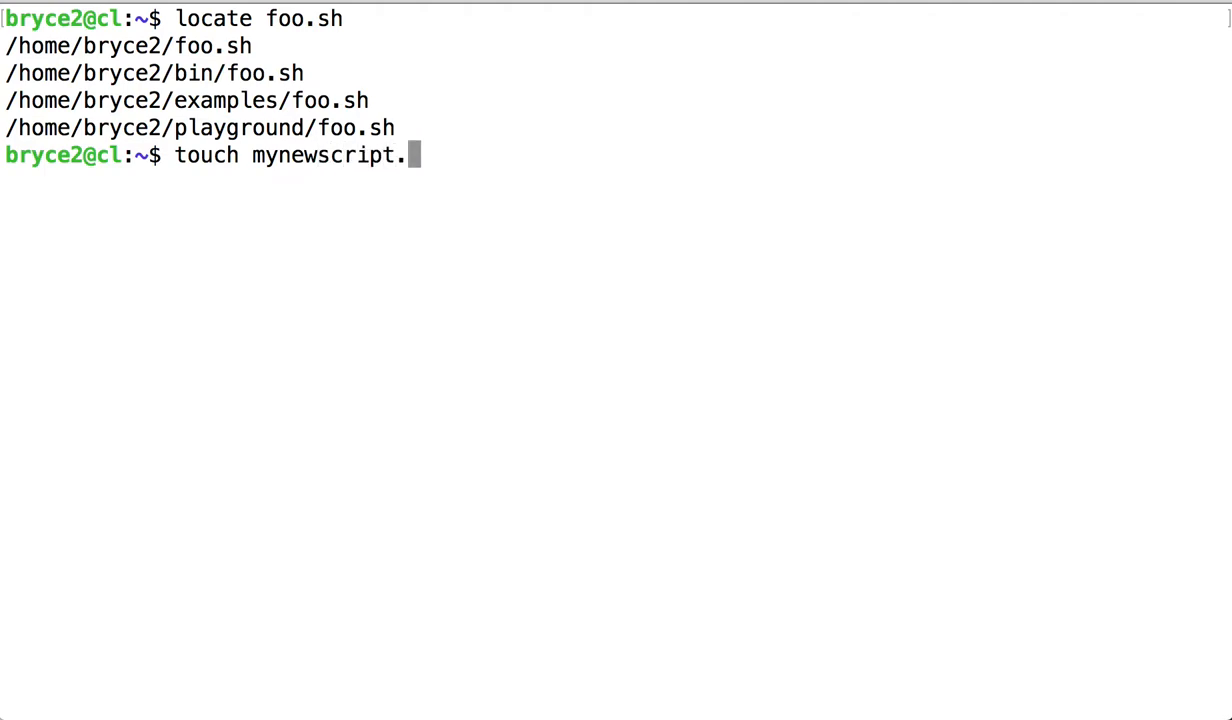
type("sh")
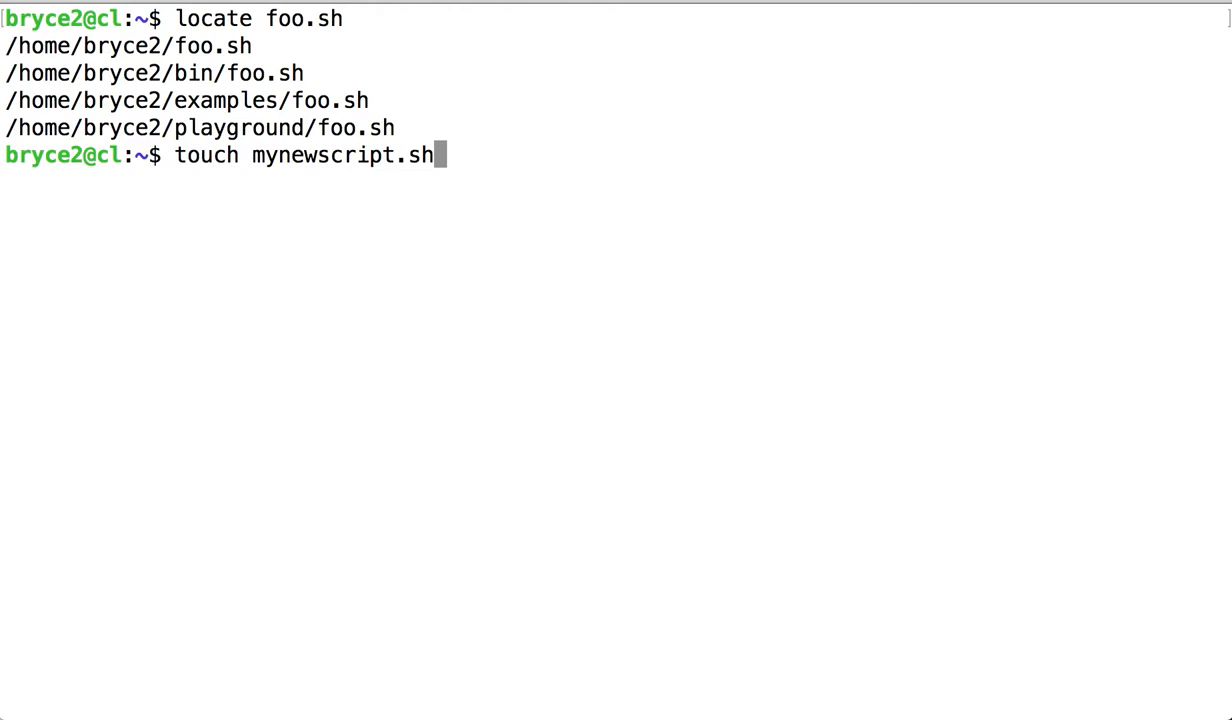
key("Return")
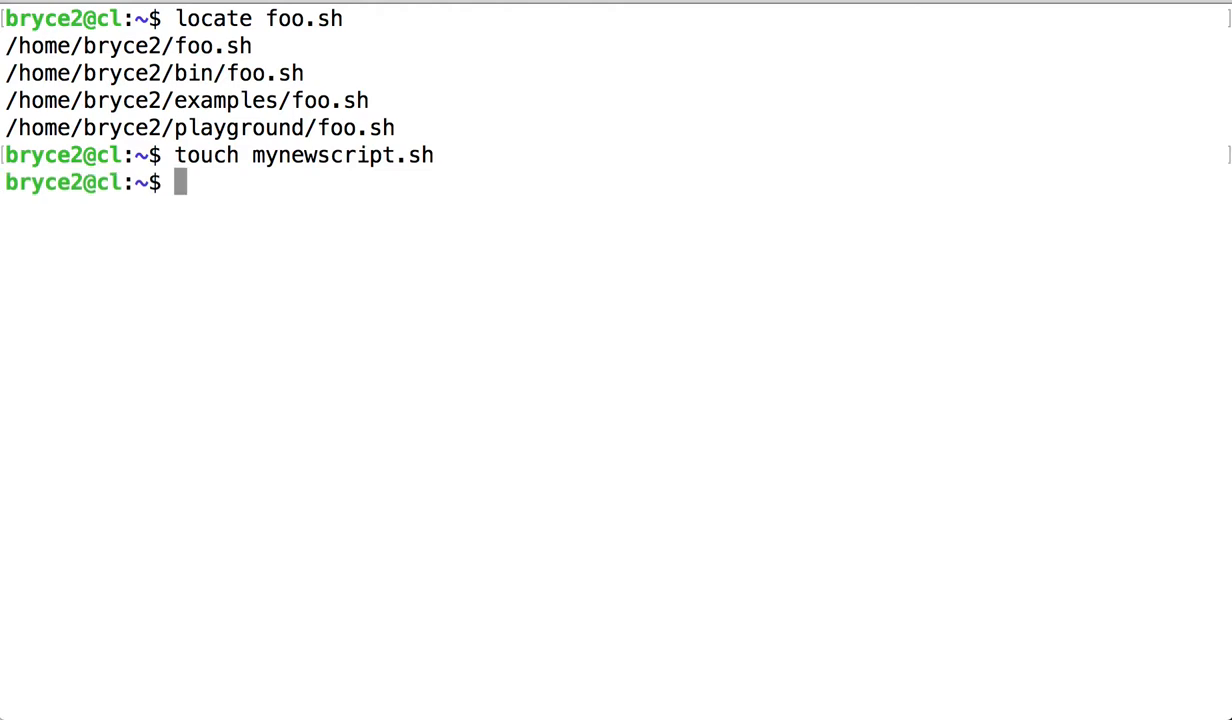
Run locate mynewscript.sh and confirm it returns no matches.
type("locate")
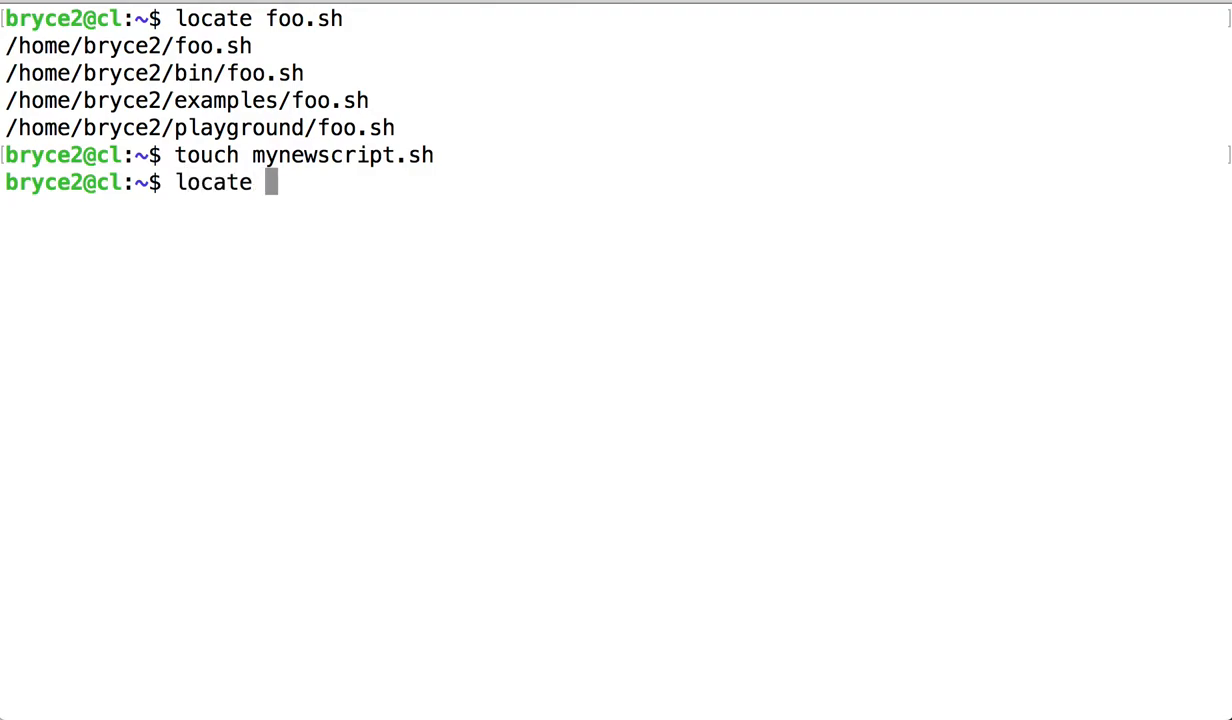
type("mynewscript.sh")
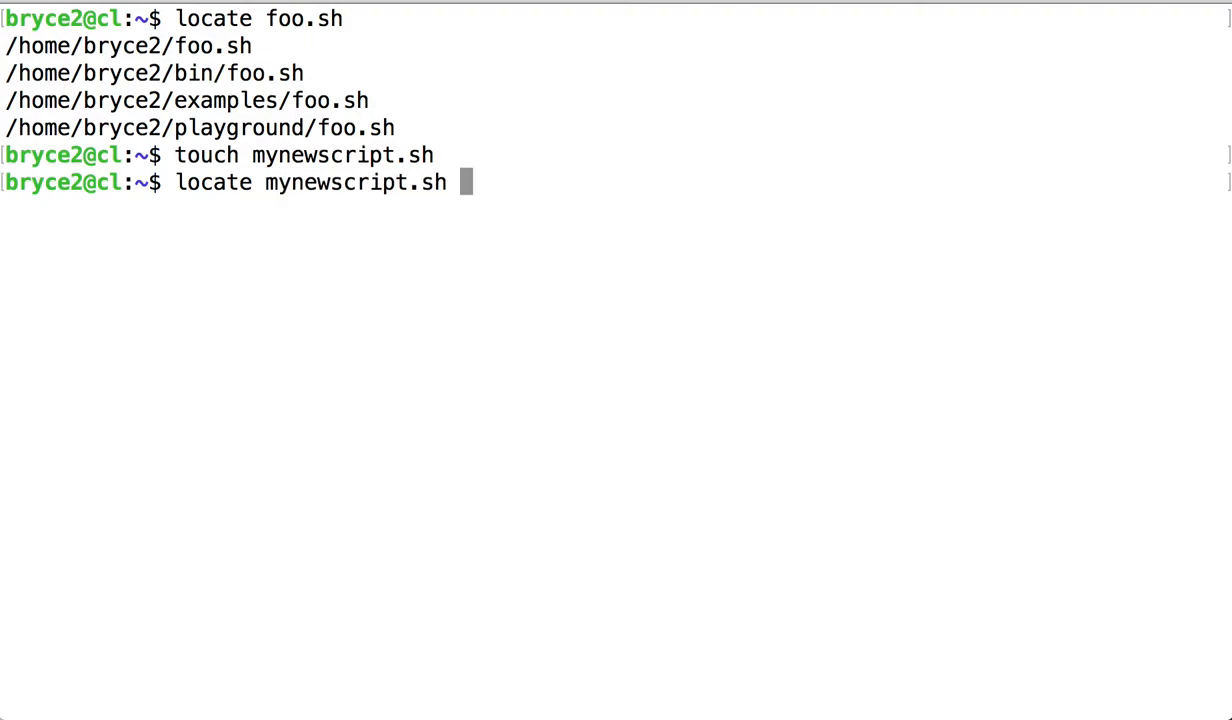
key("Return")
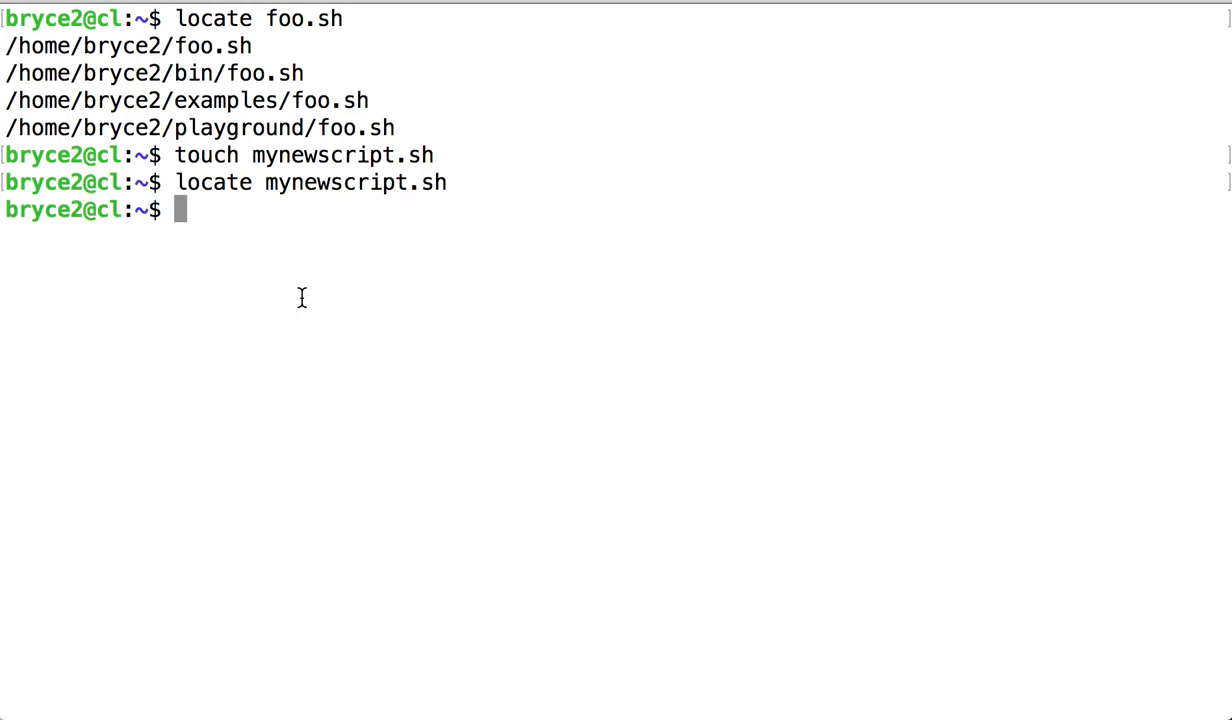
Type updatedb at the prompt, then abandon it for a clean, empty prompt.
type("u")
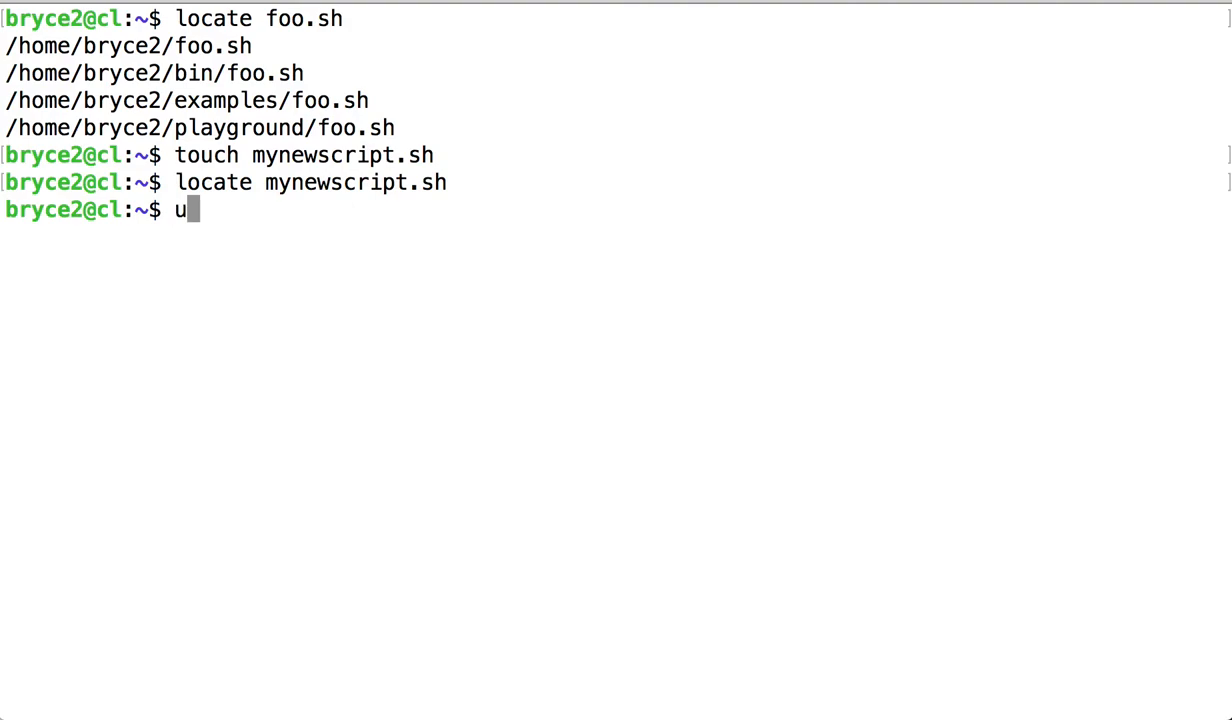
type("pdate")
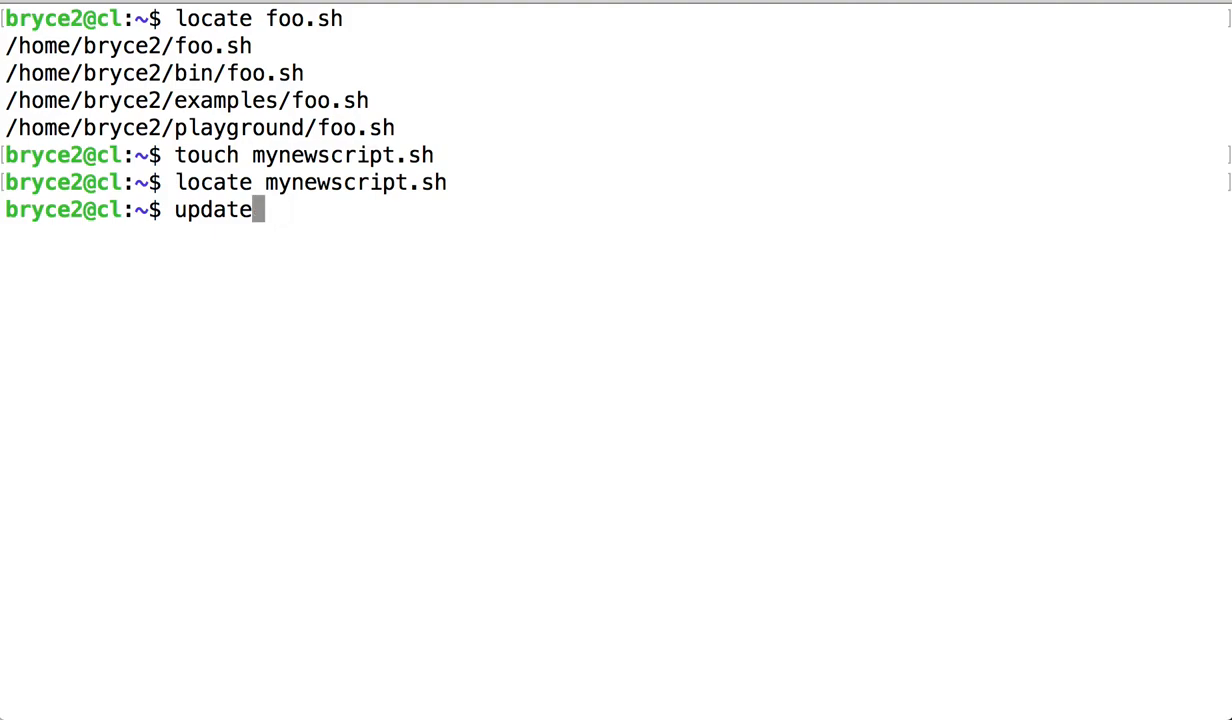
type("db")
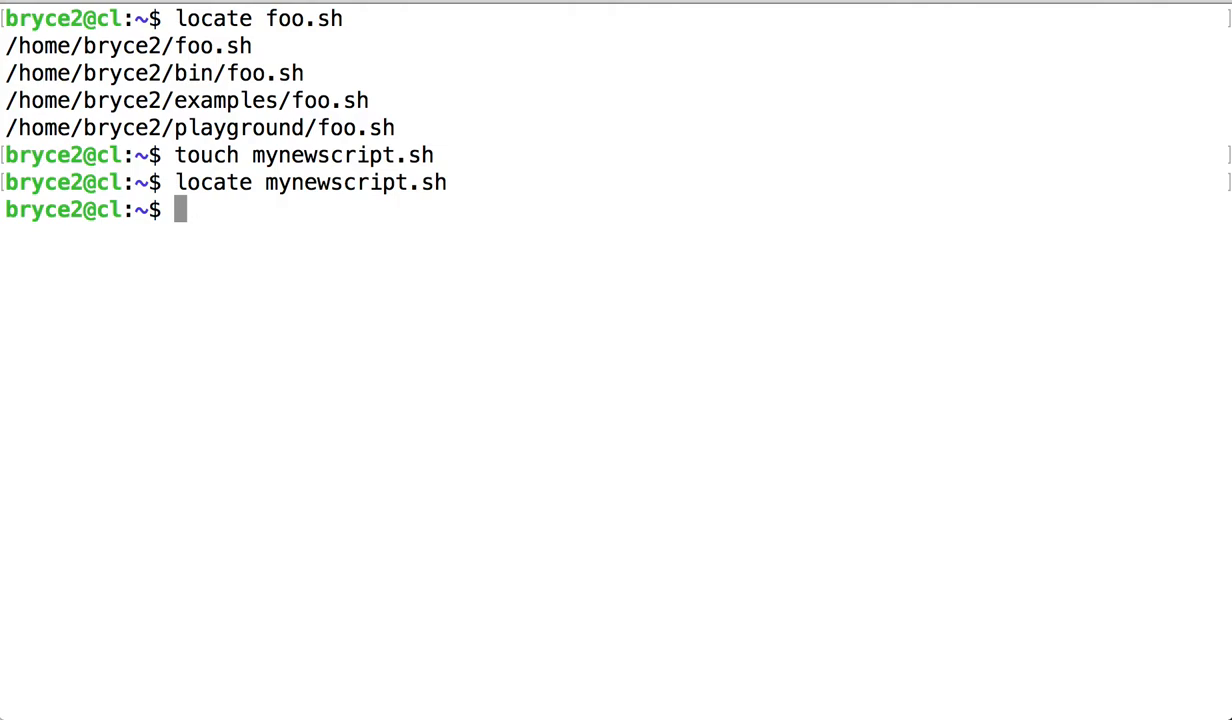
mouse_move(242, 253)
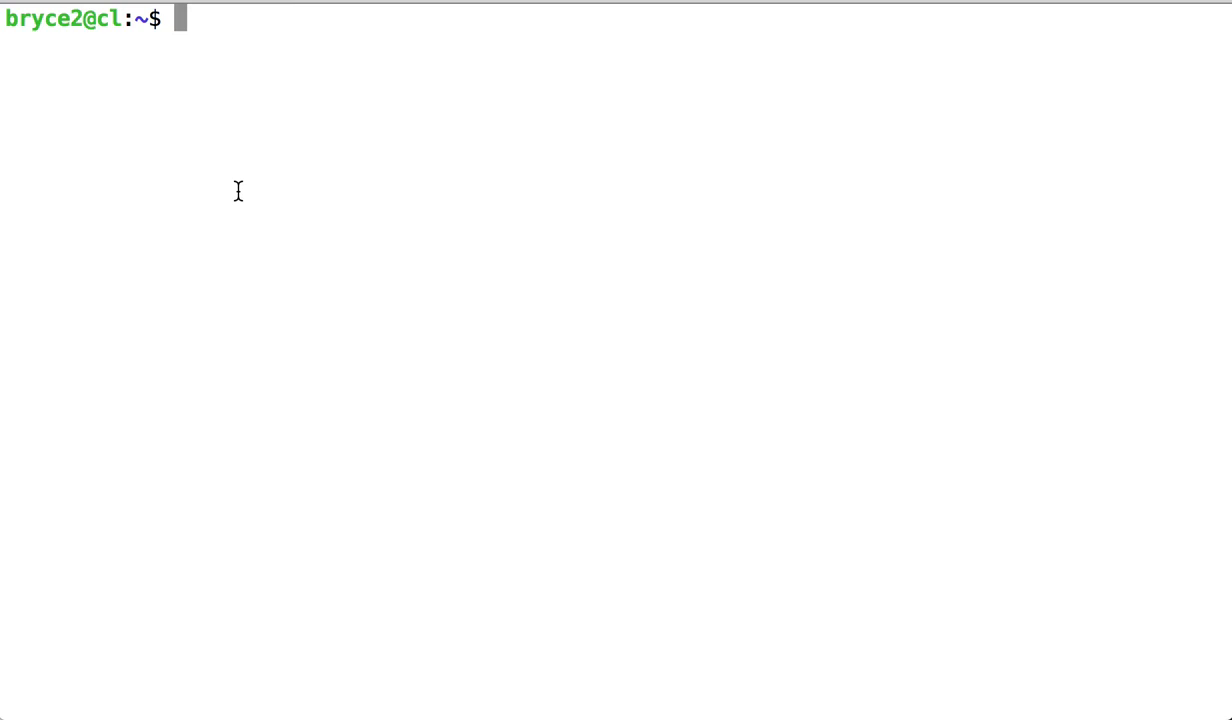
Run find ~ -name mynewscript.sh to show the script's home-directory path.
type("find")
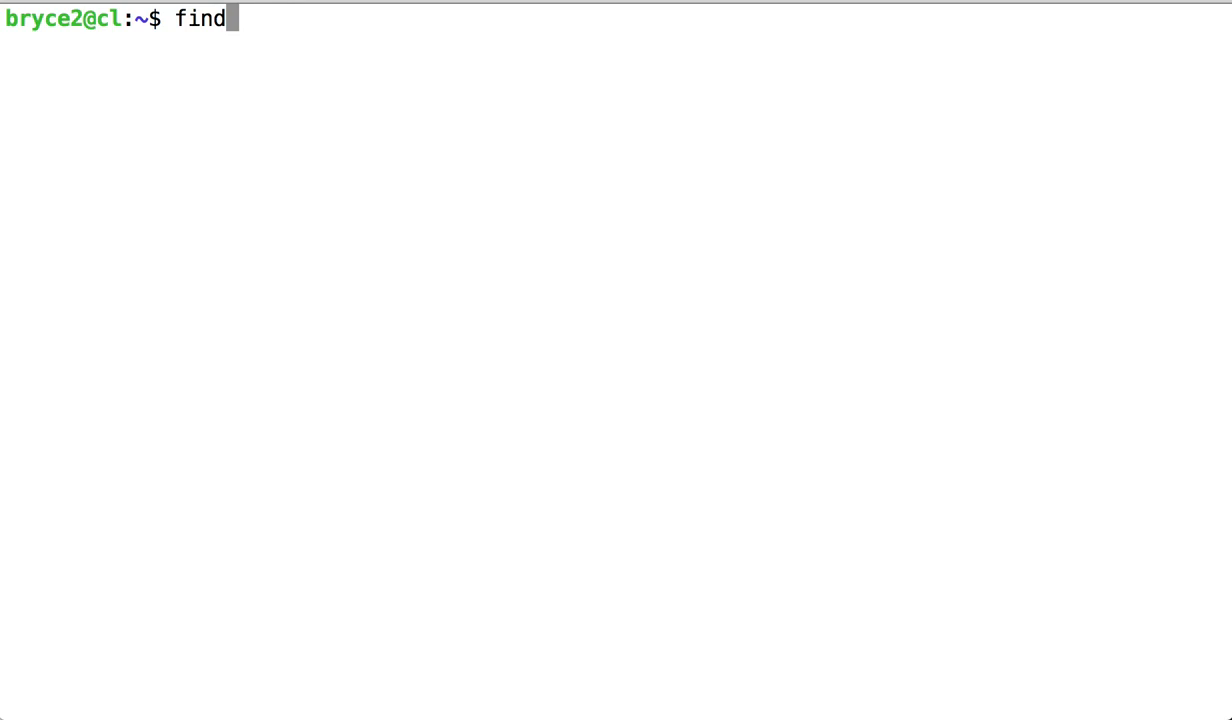
type("~")
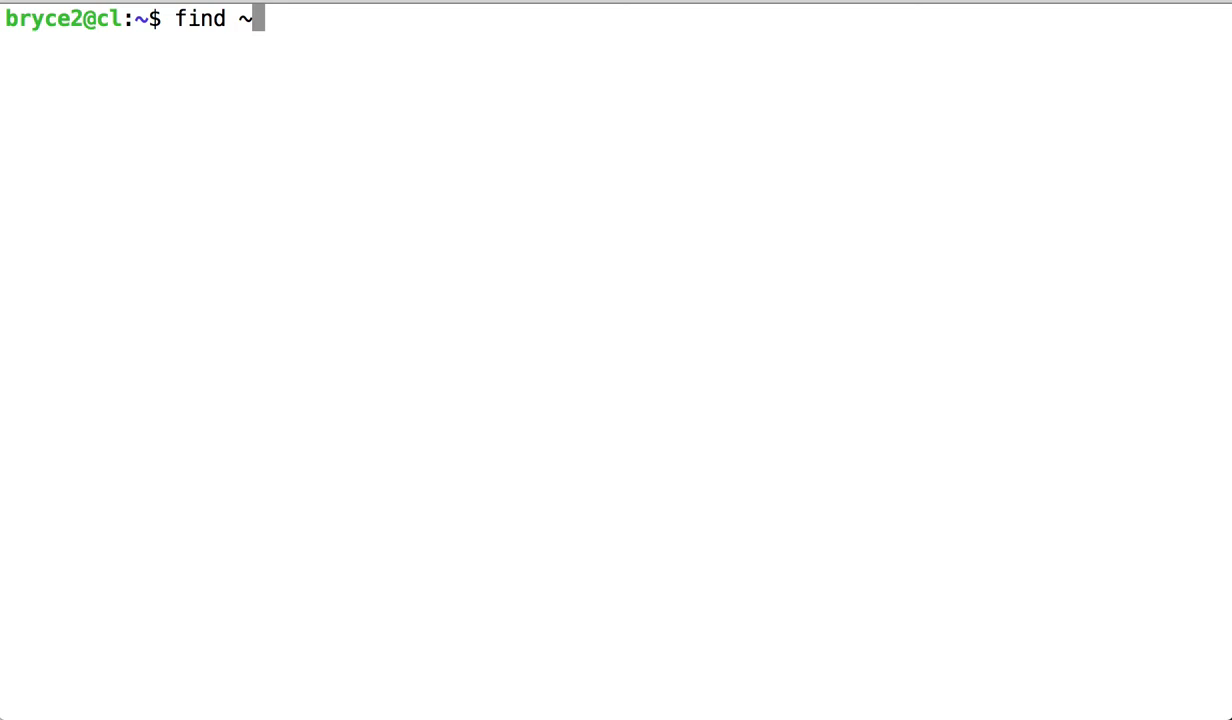
type("-name")
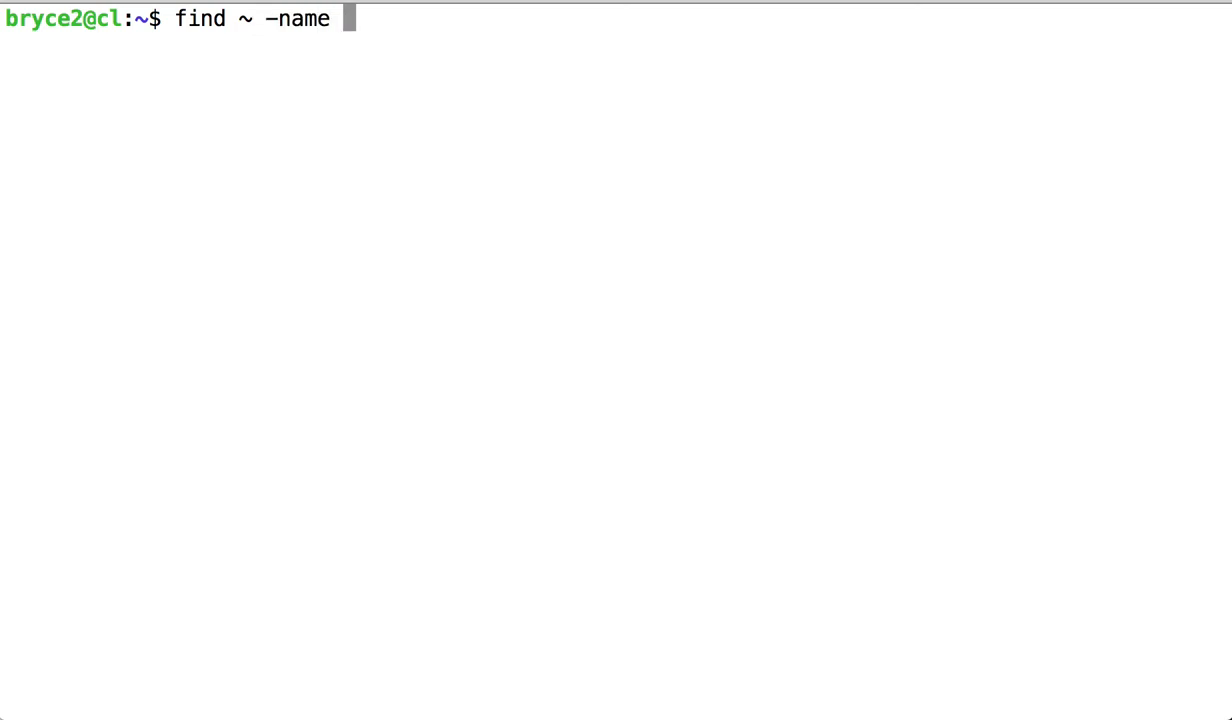
type("m")
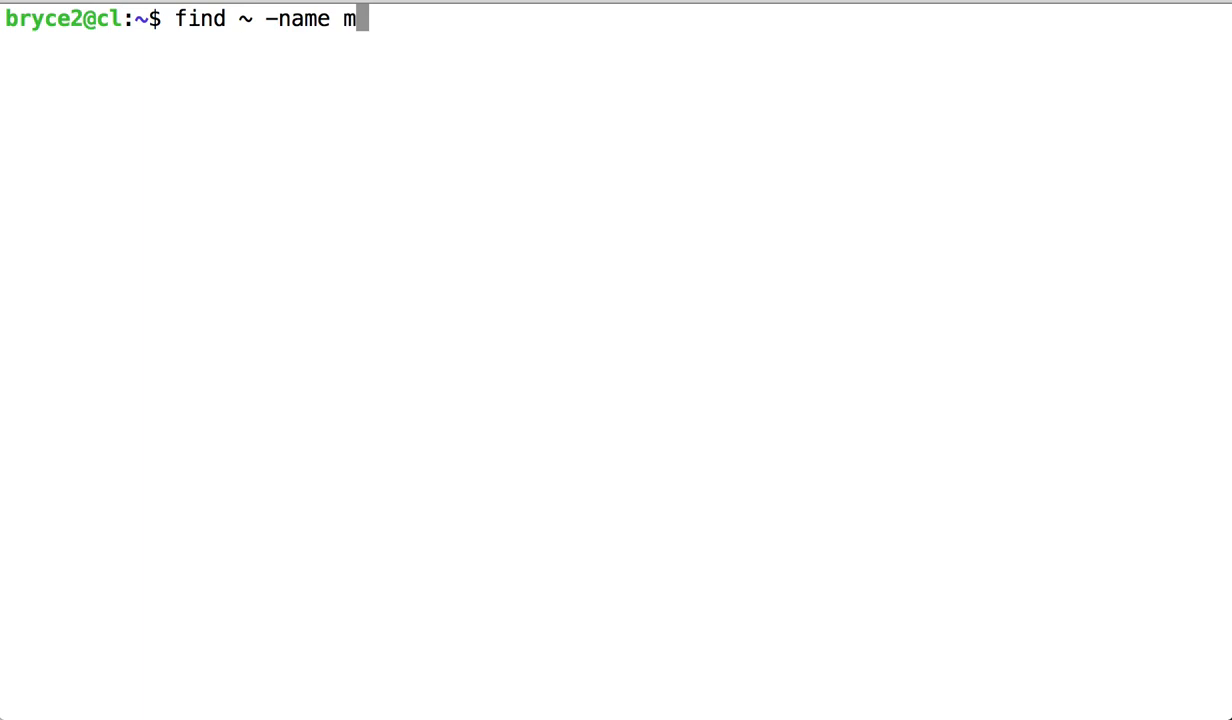
type("ynews")
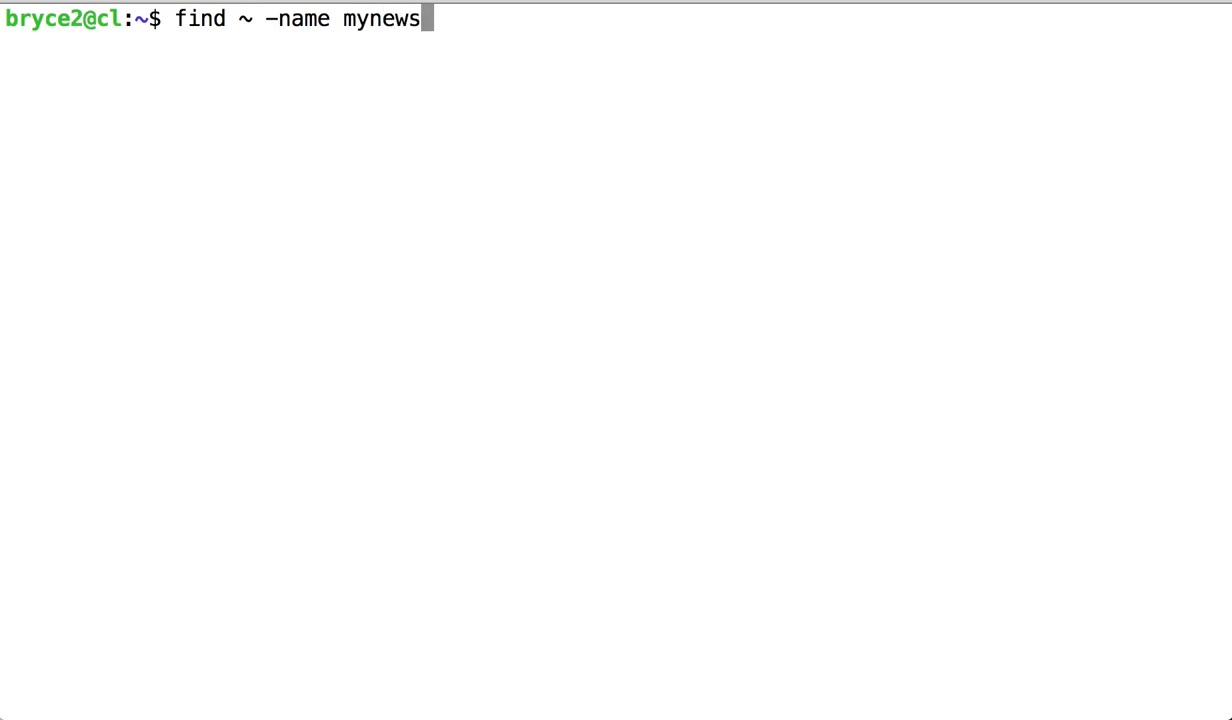
type("cript.sh")
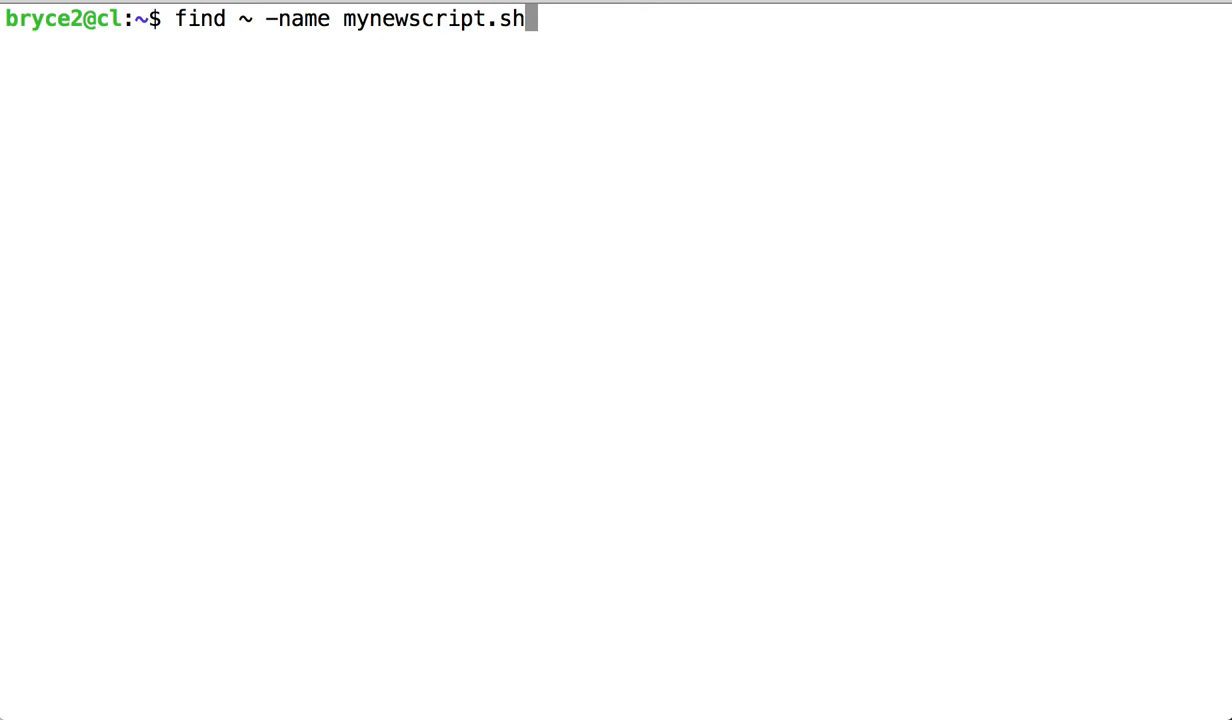
key("Return")
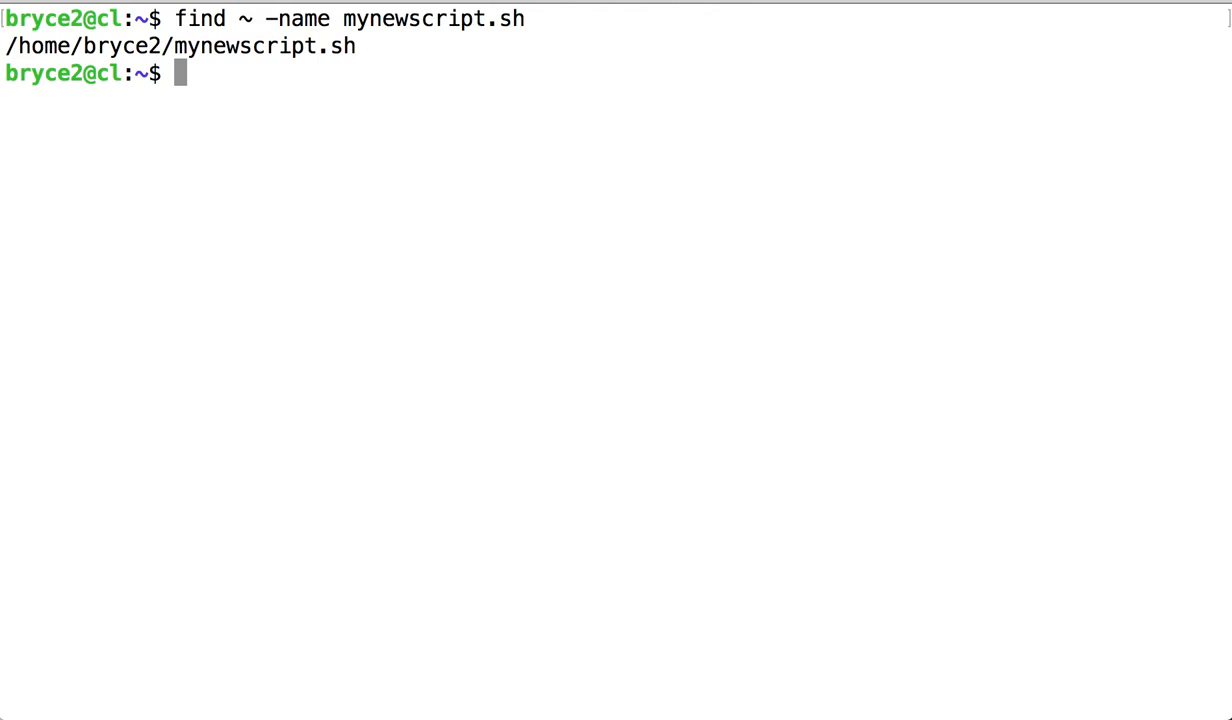
Run find ~ -name mynewscript.sh -type d, which finds no directories.
type("find ~ -name mynewscript.sh -typ")
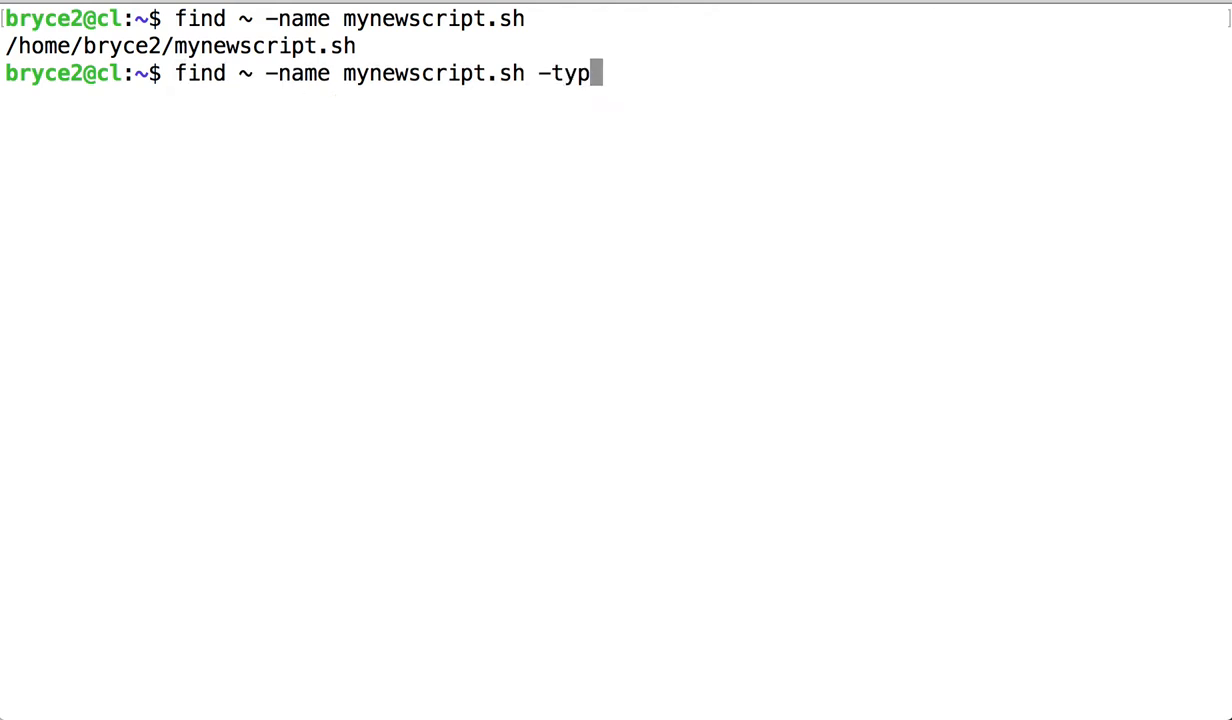
type("e")
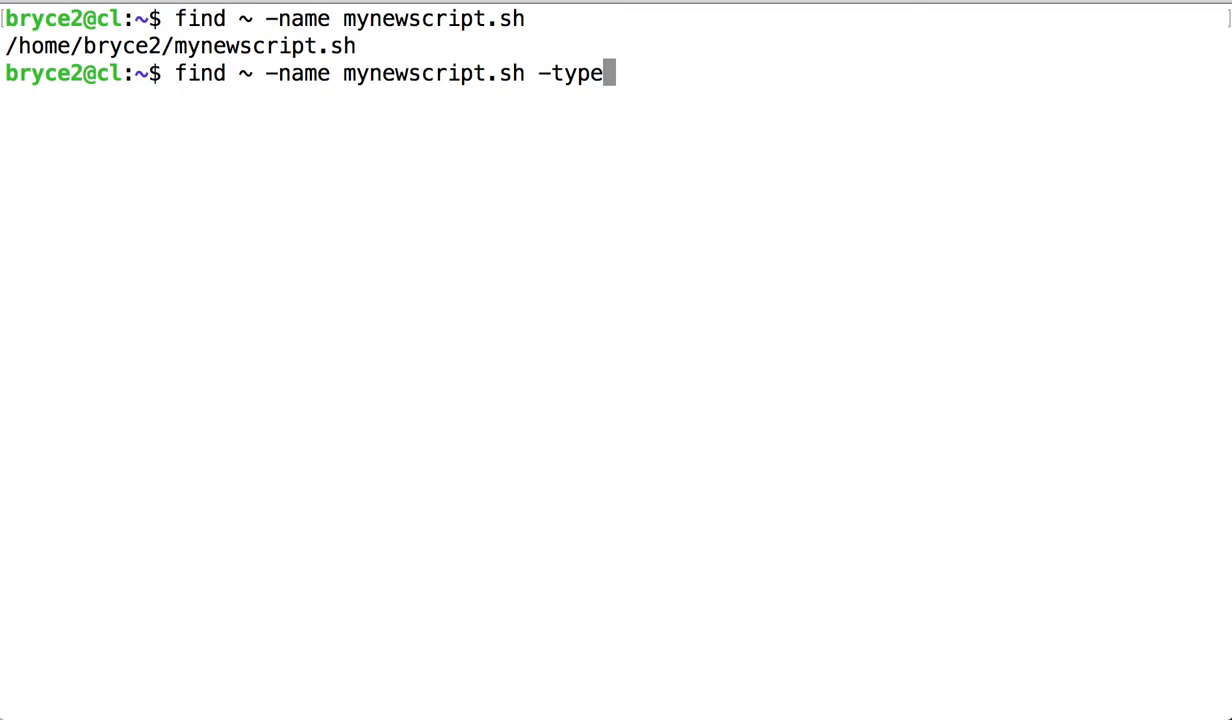
type("d")
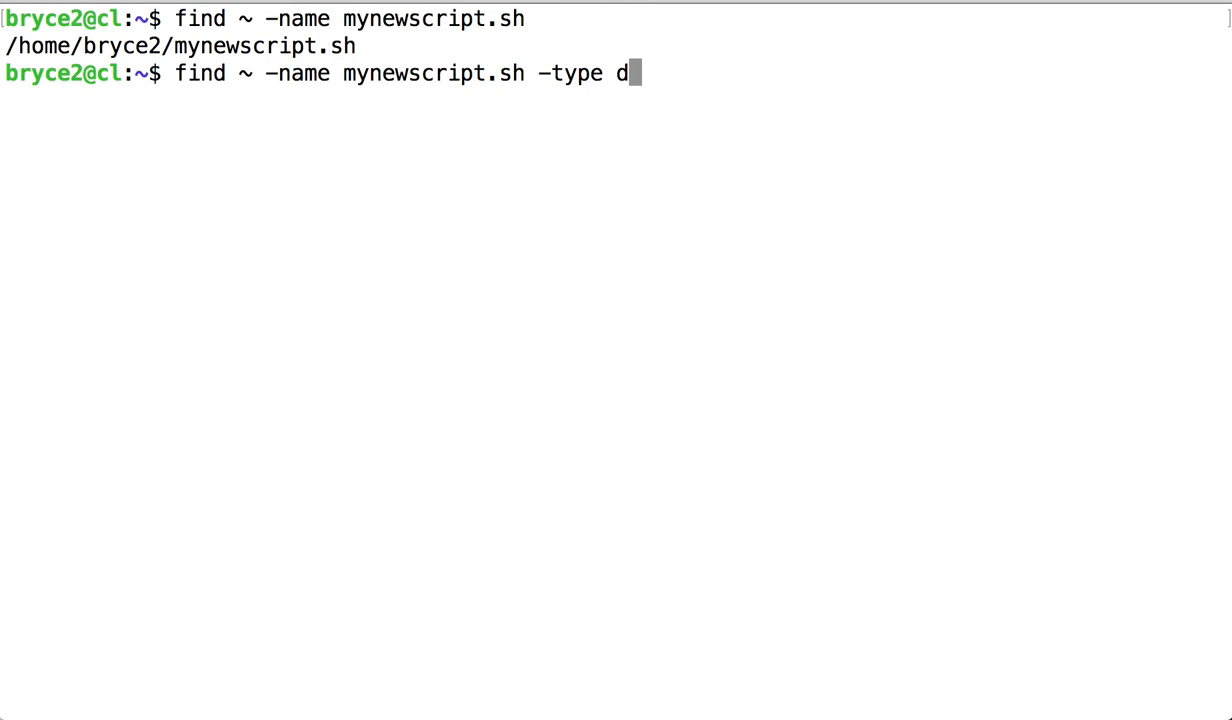
key("Return")
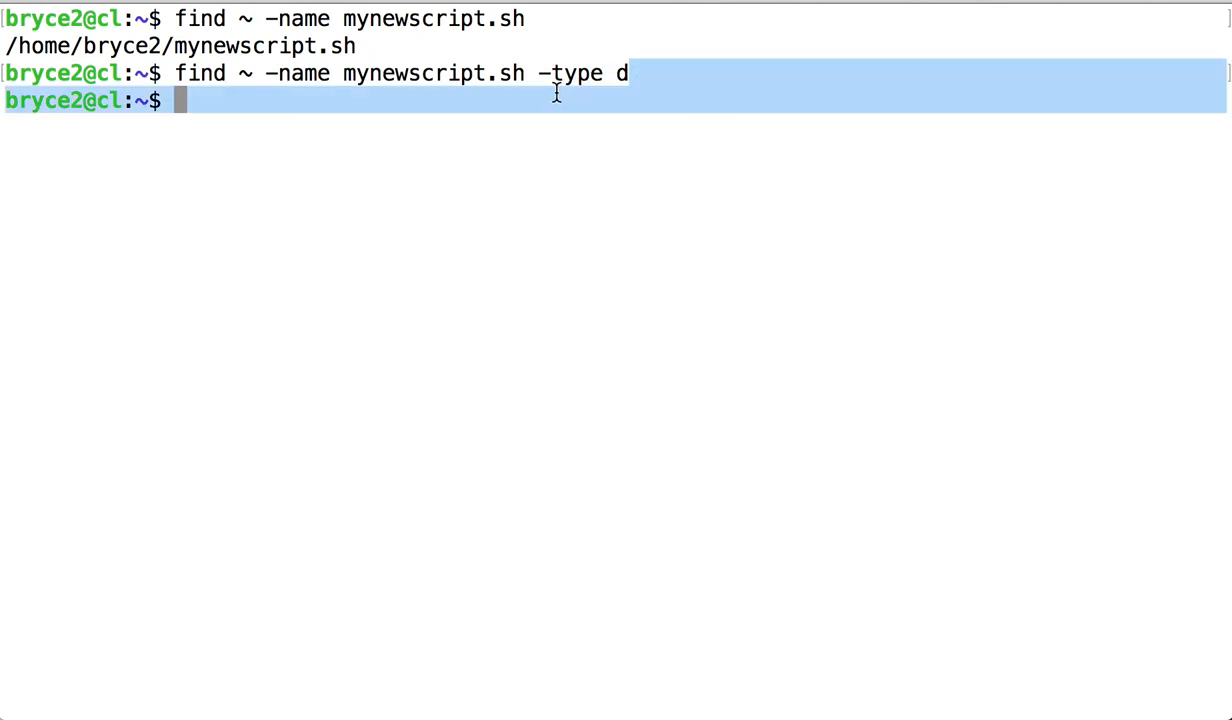
Recall the search and rerun it for regular files, locating mynewscript.sh.
left_click(509, 99)
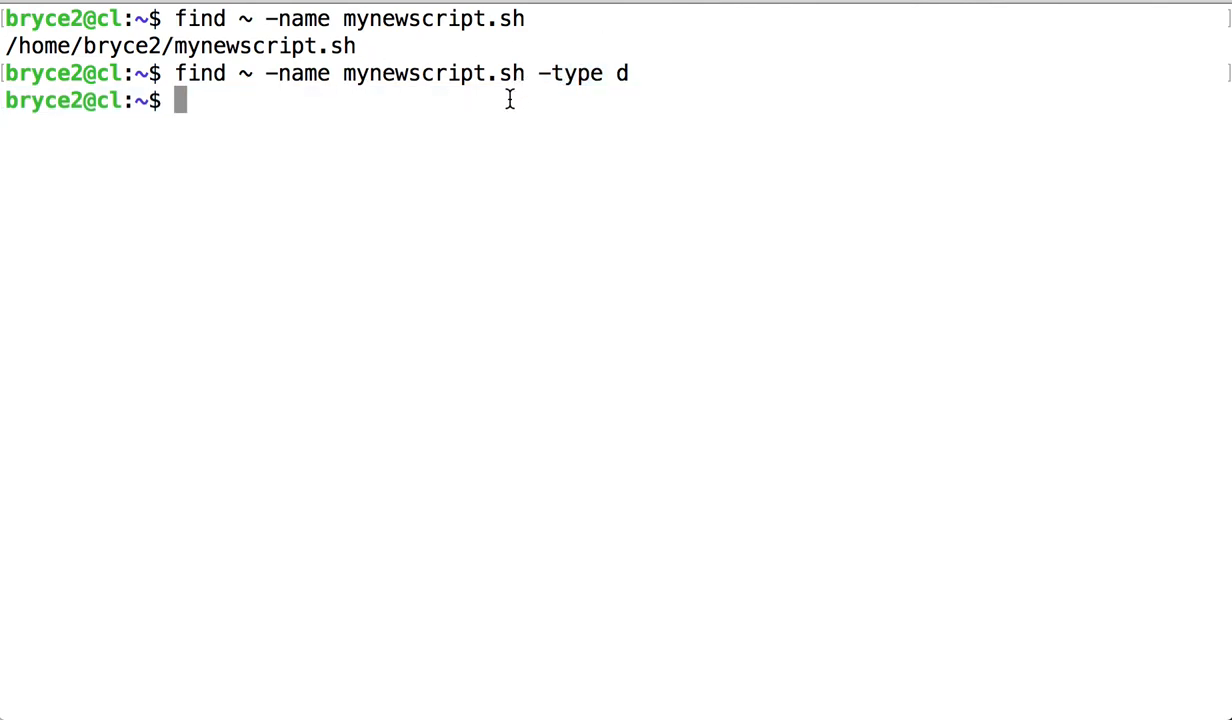
key("Up")
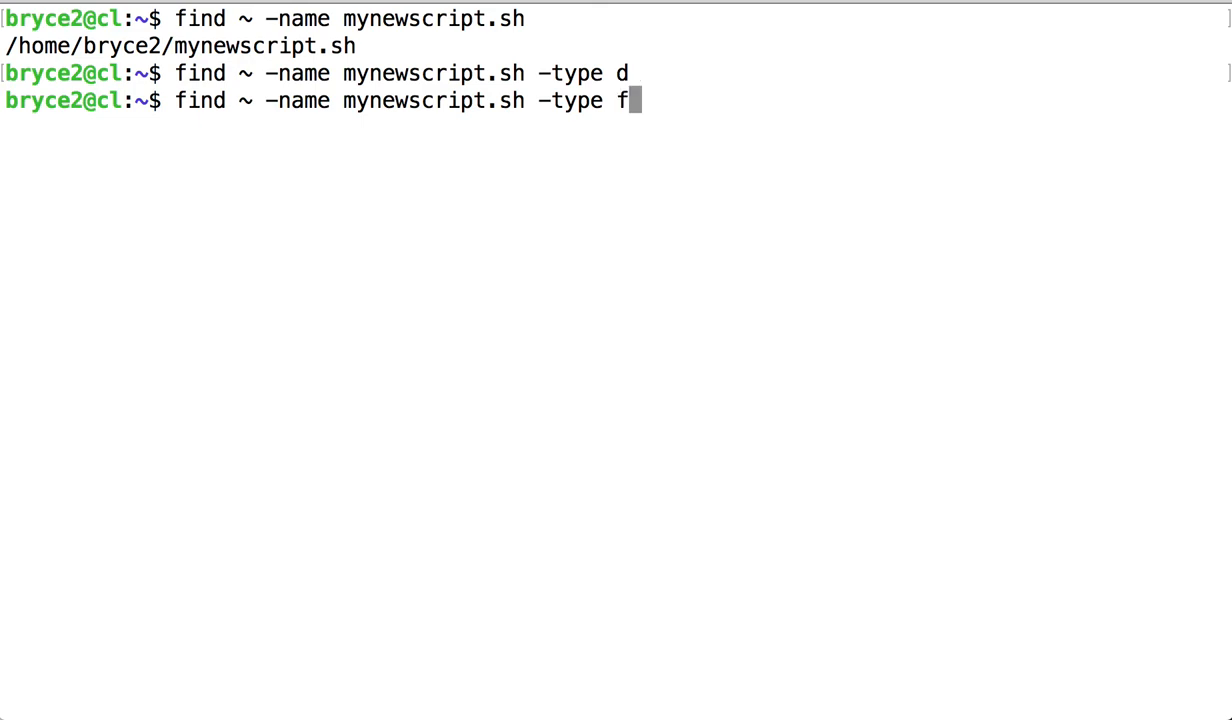
key("Return")
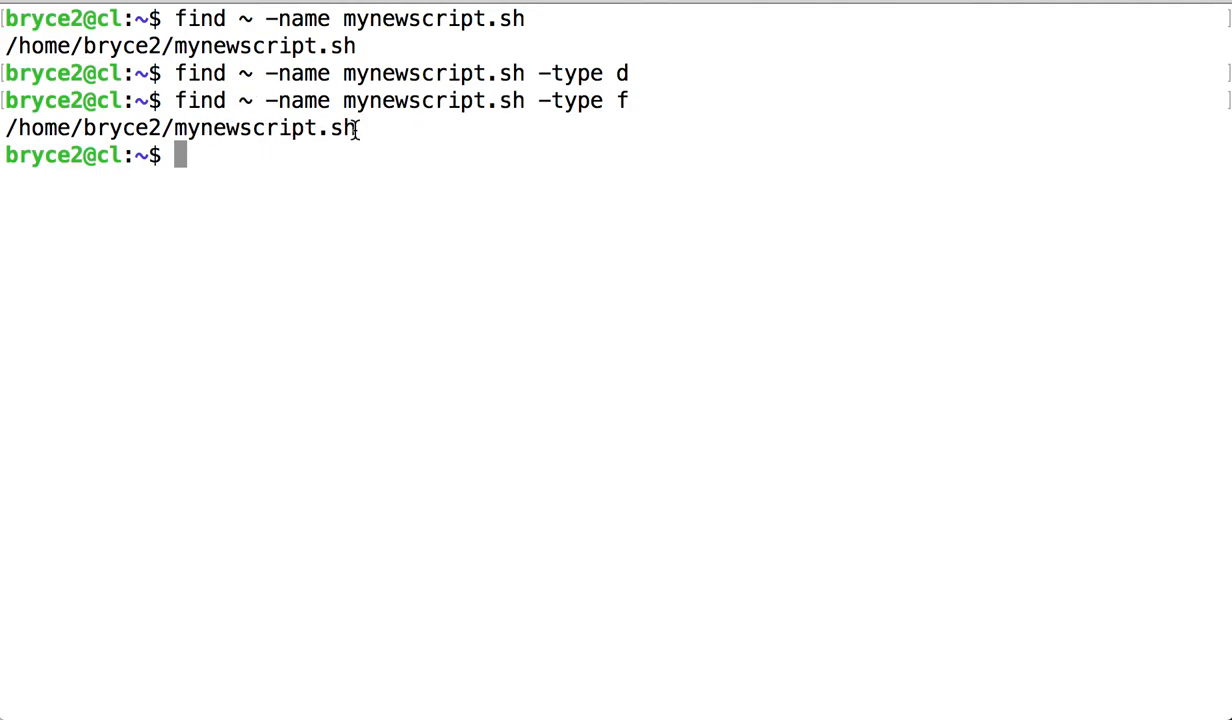
mouse_move(448, 158)
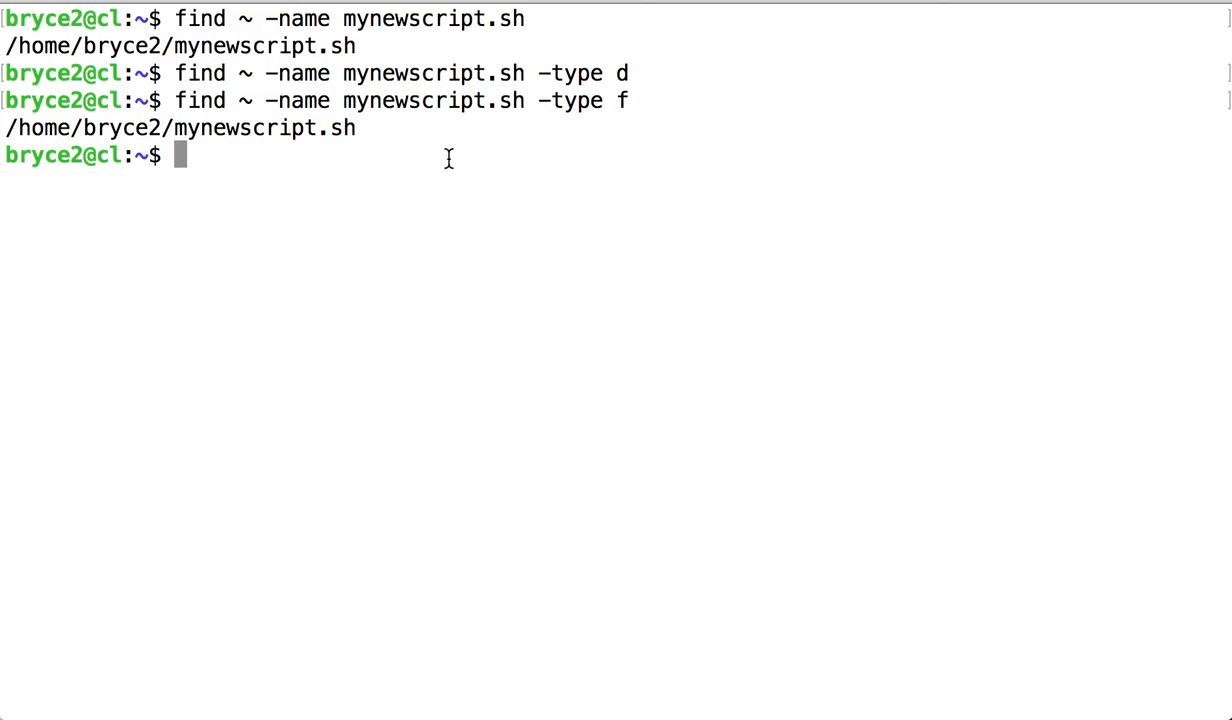
mouse_move(449, 158)
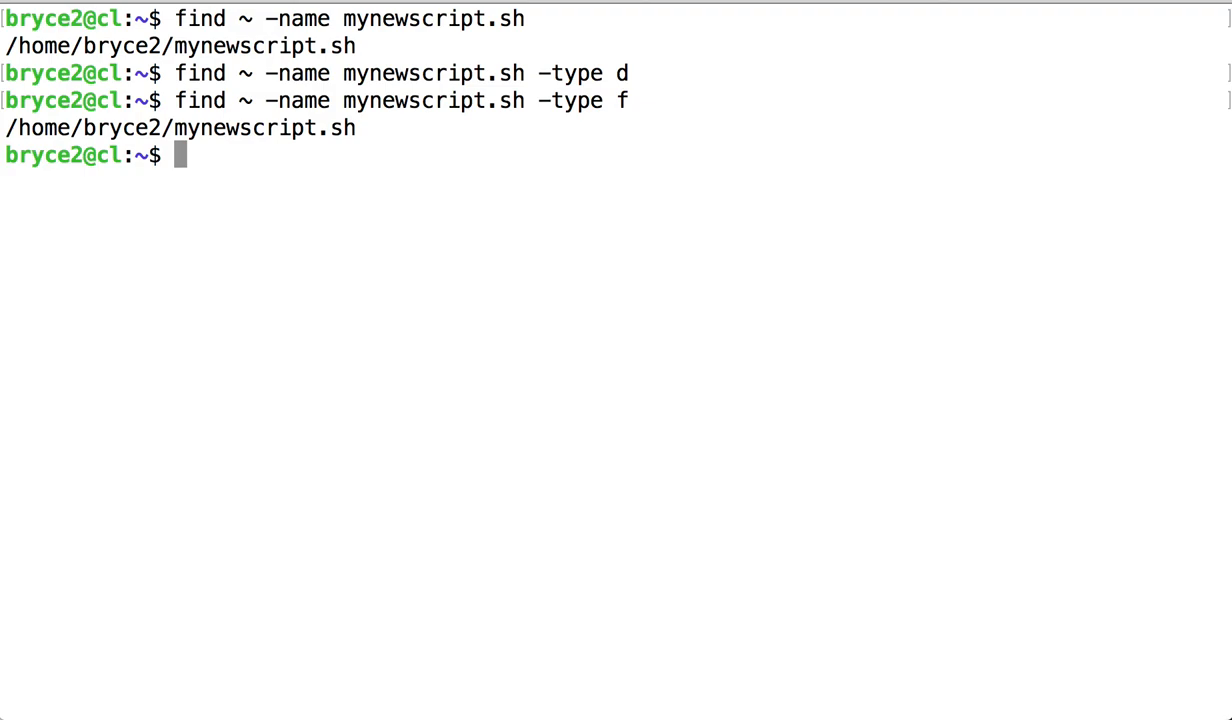
Run find ~ -maxdepth 1 -type d and highlight the listed subdirectory paths.
type("find ~")
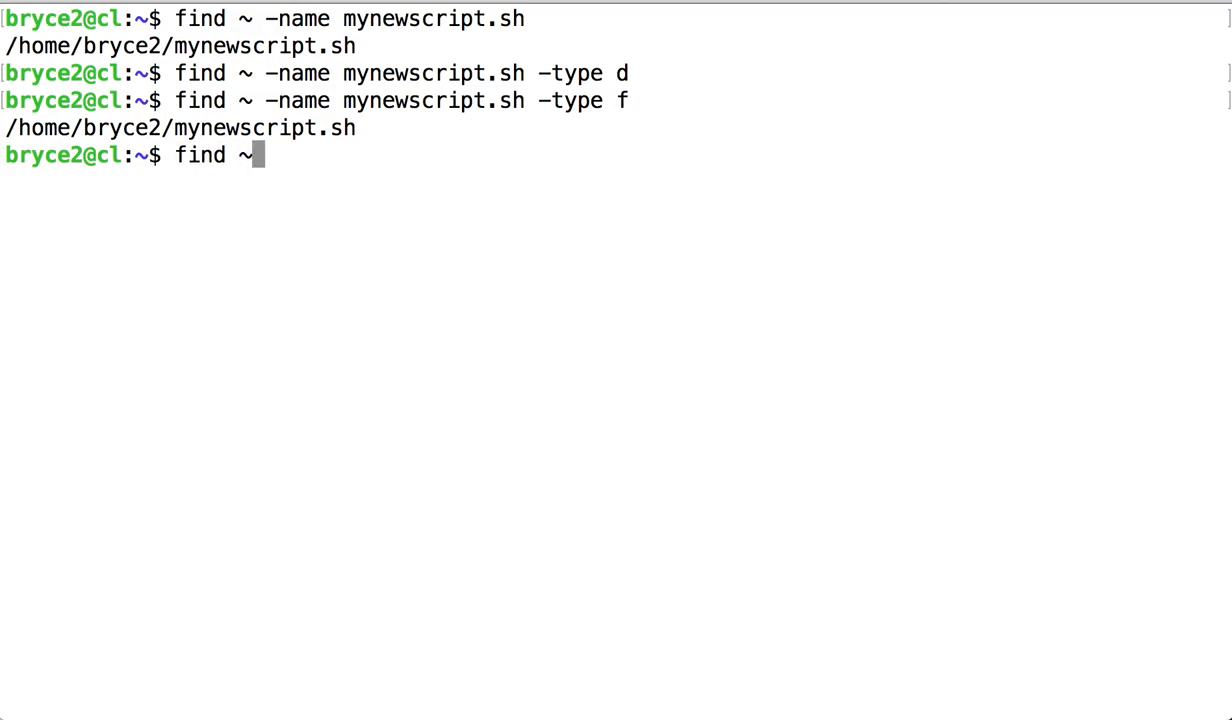
type("-m")
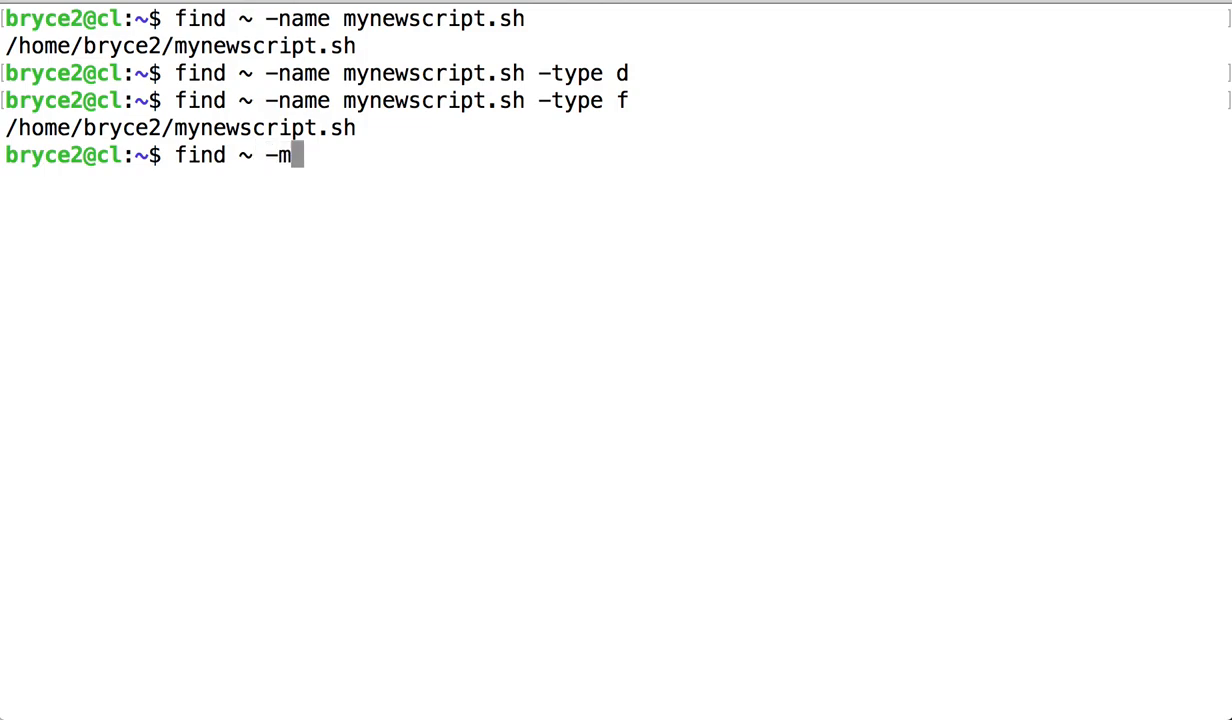
type("axdepth")
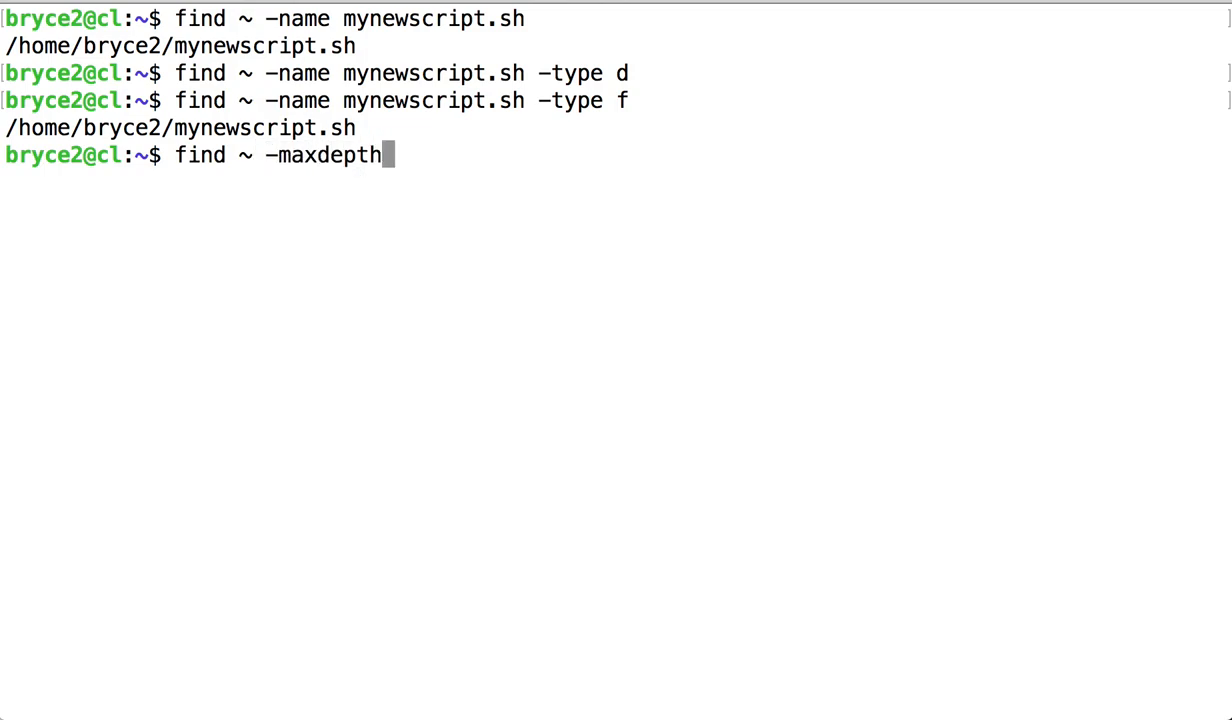
type("1")
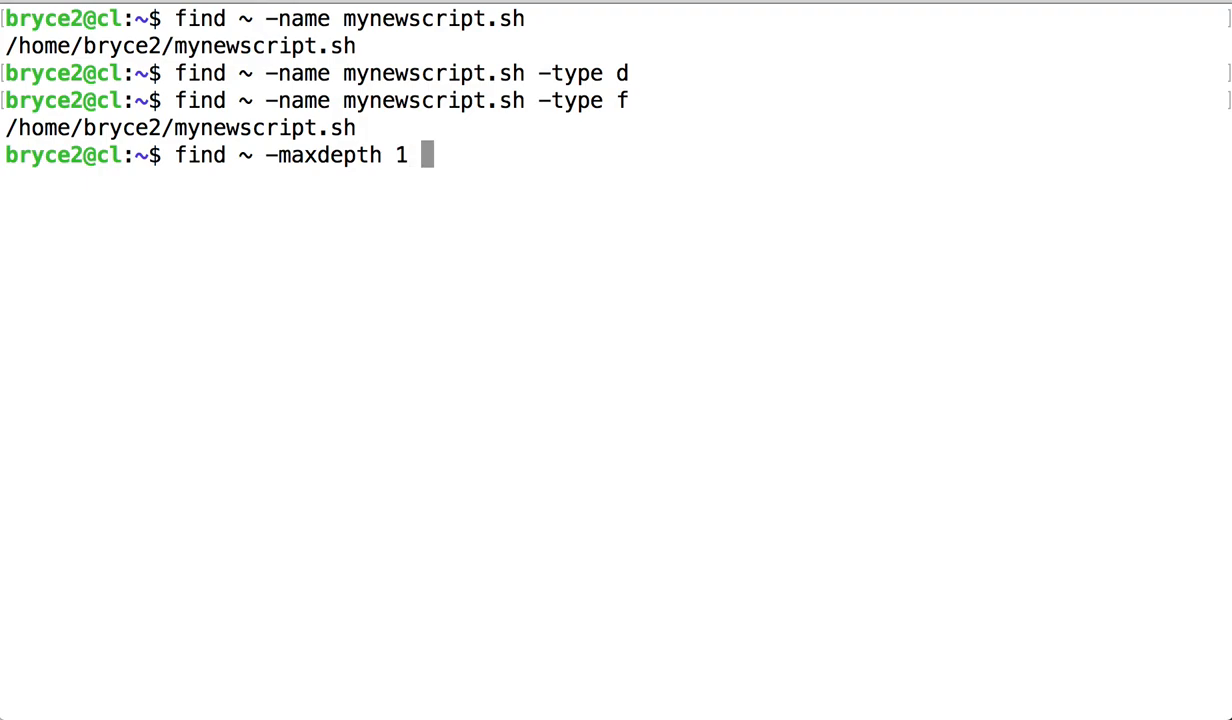
type("-type d")
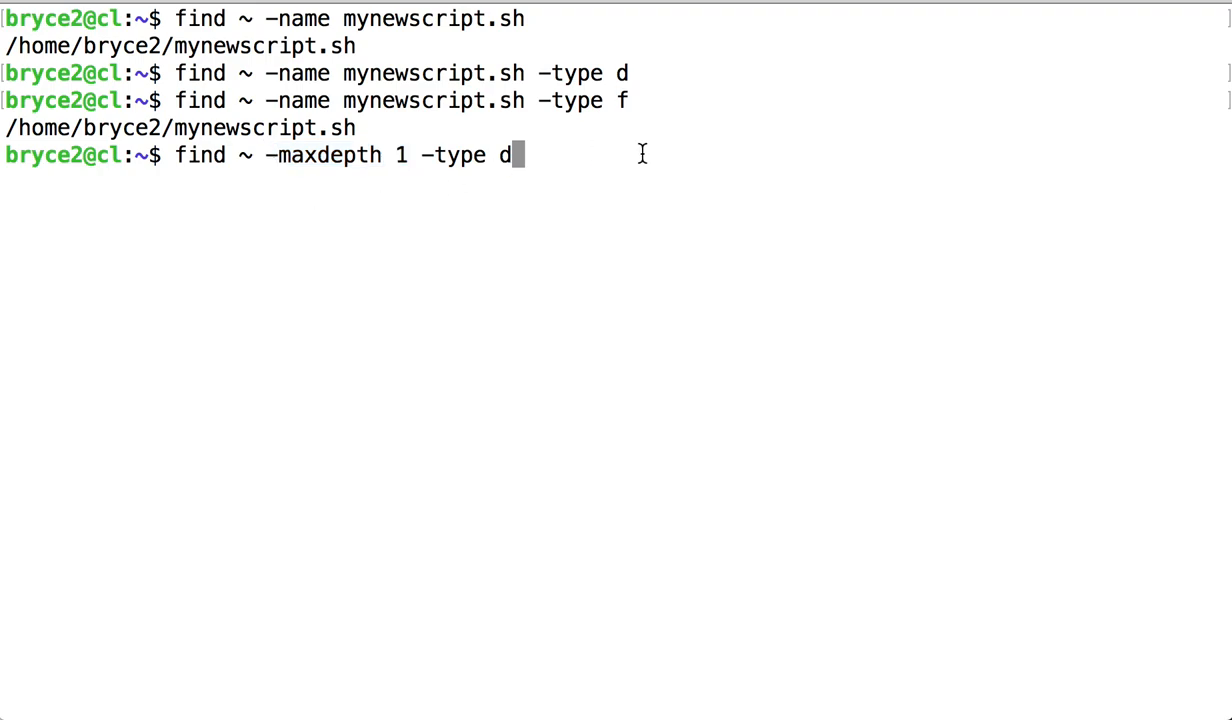
key("Return")
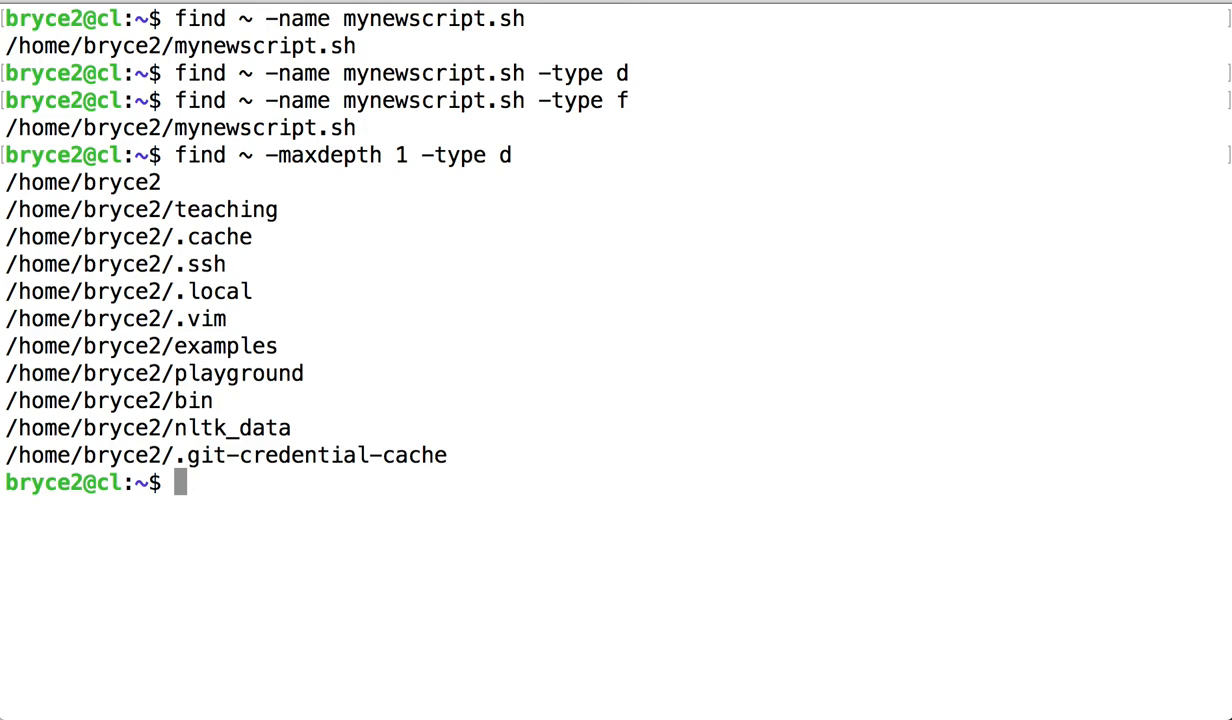
mouse_move(467, 448)
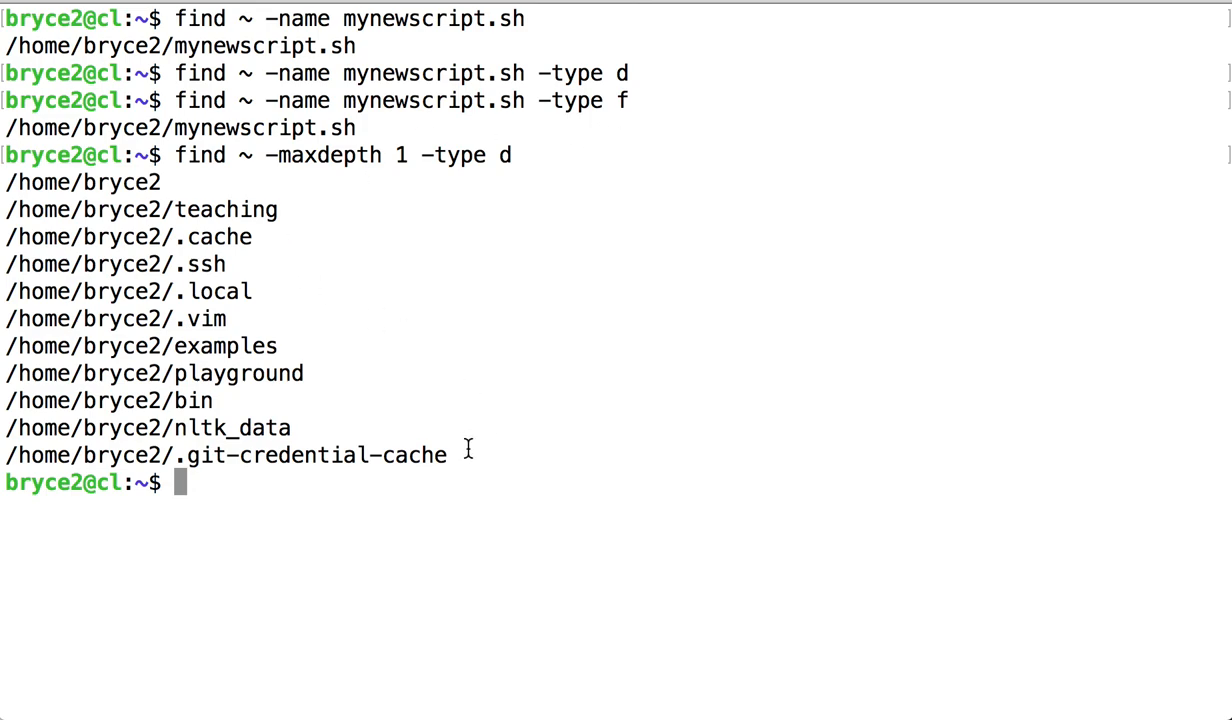
double_click(85, 182)
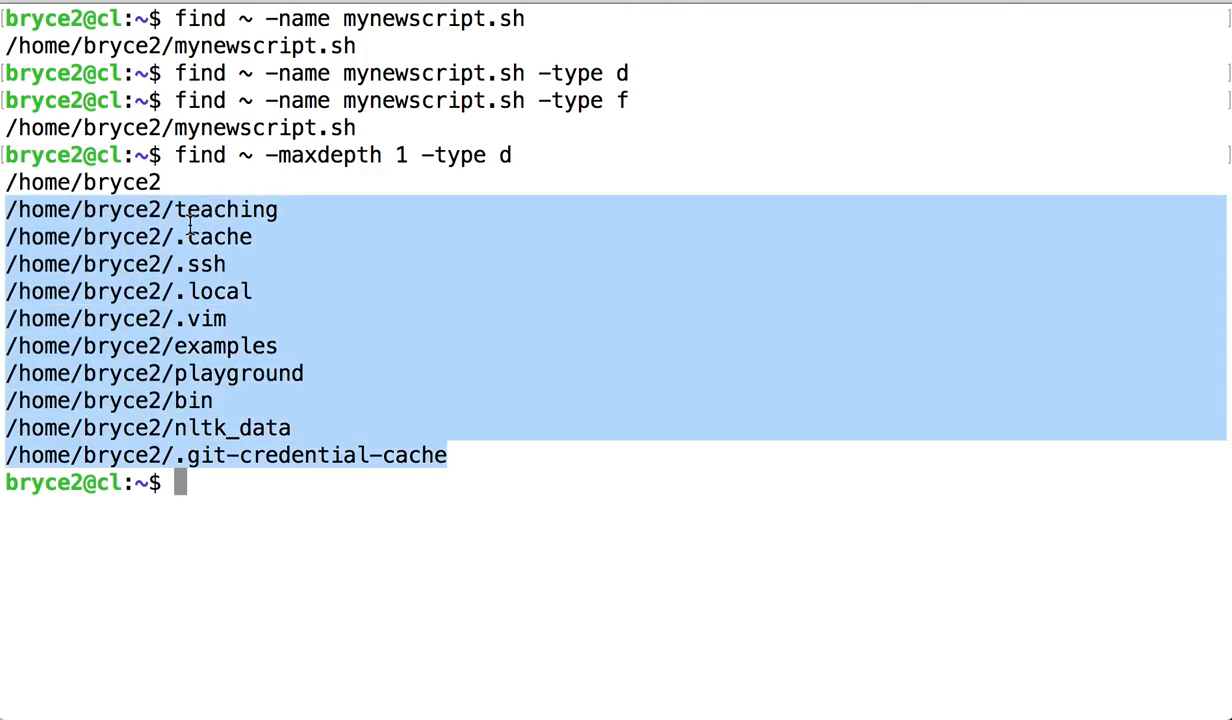
mouse_move(221, 197)
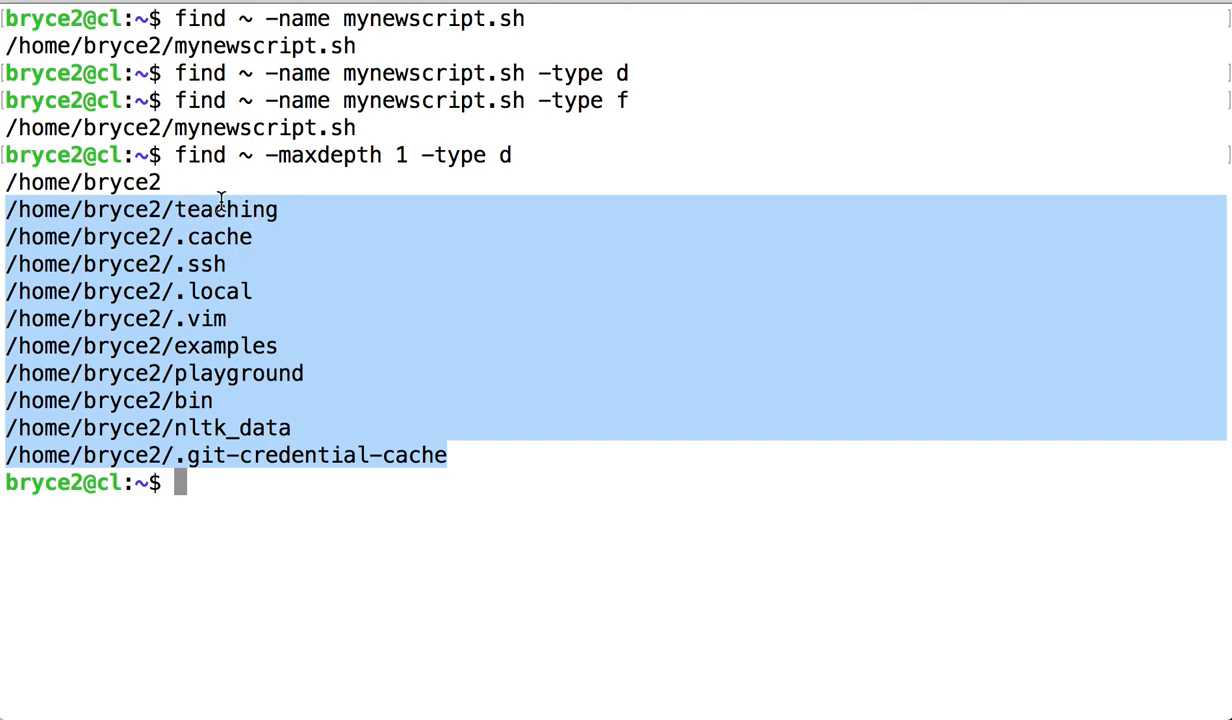
mouse_move(470, 463)
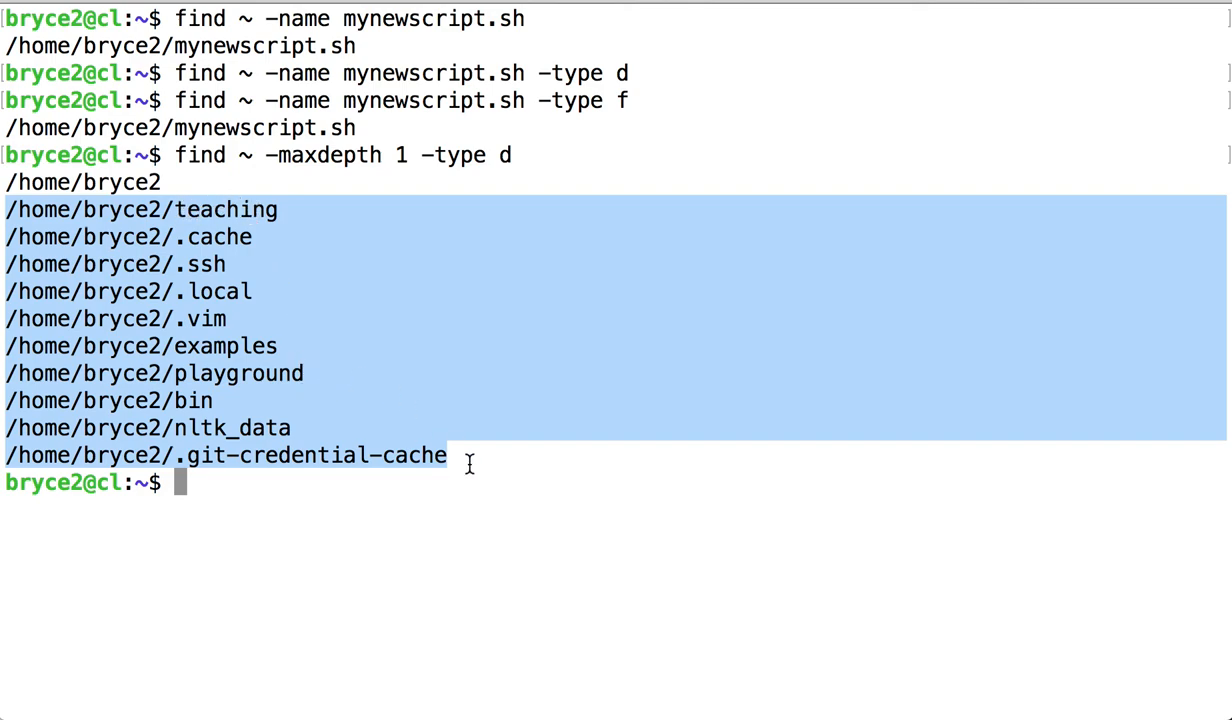